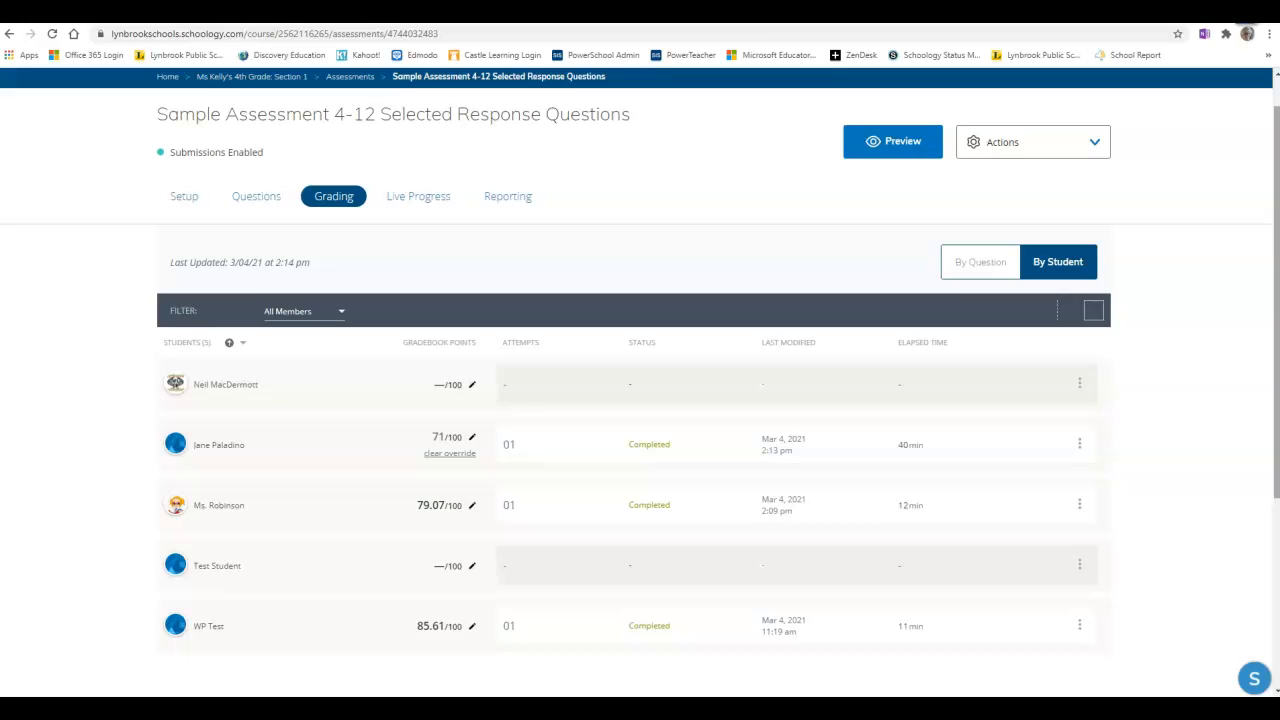
left_click(1080, 440)
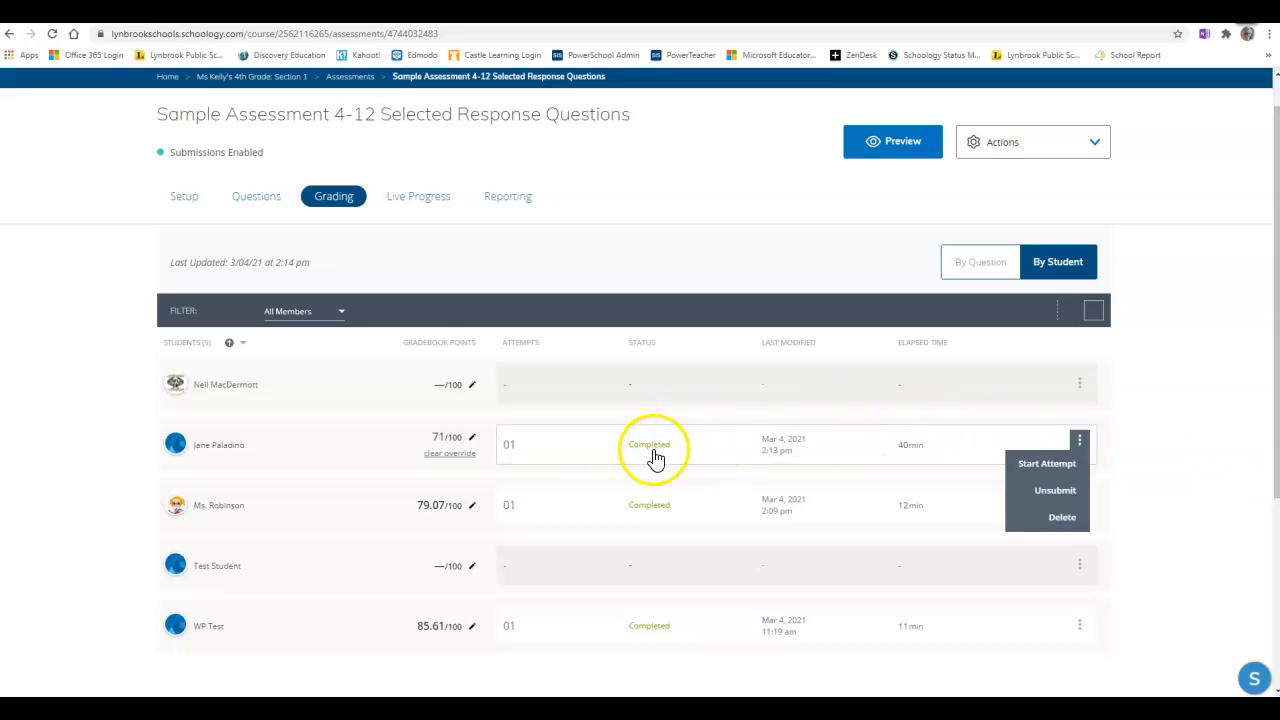
left_click(648, 444)
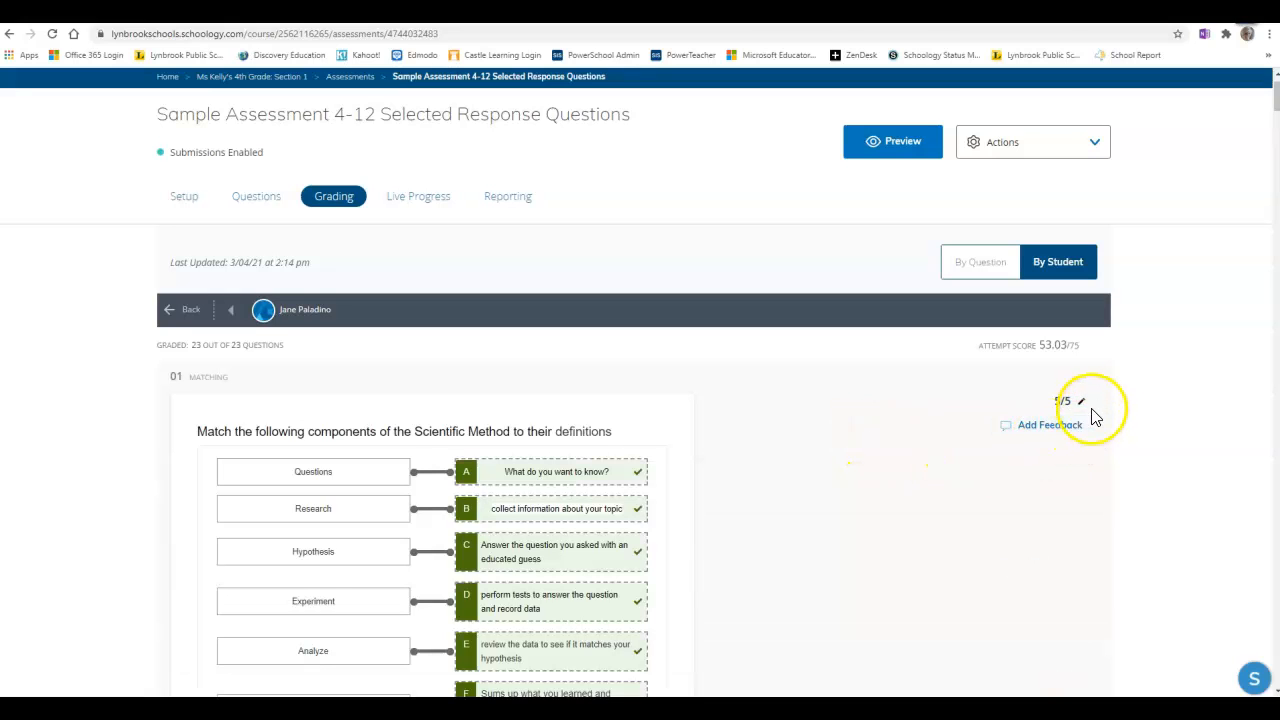
mouse_move(1050, 424)
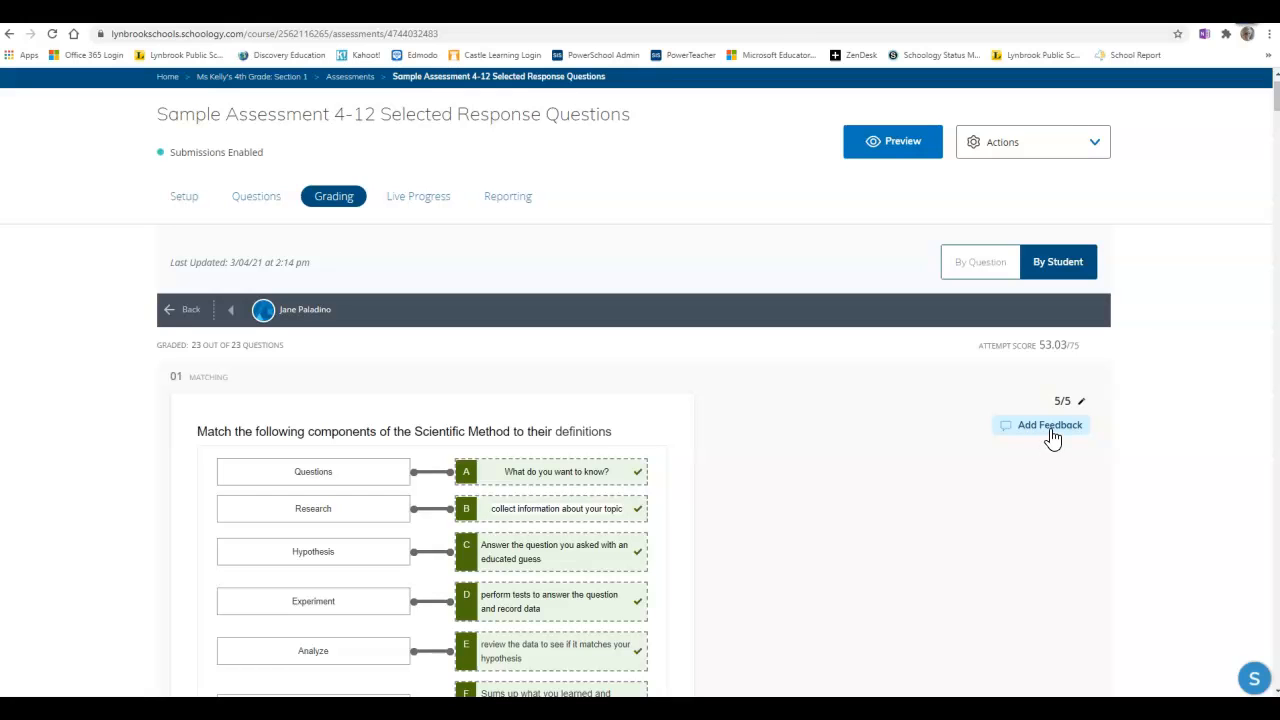
- Add question 1 feedback 'Great job on the Scientific Method.' and make it italic
left_click(1048, 424)
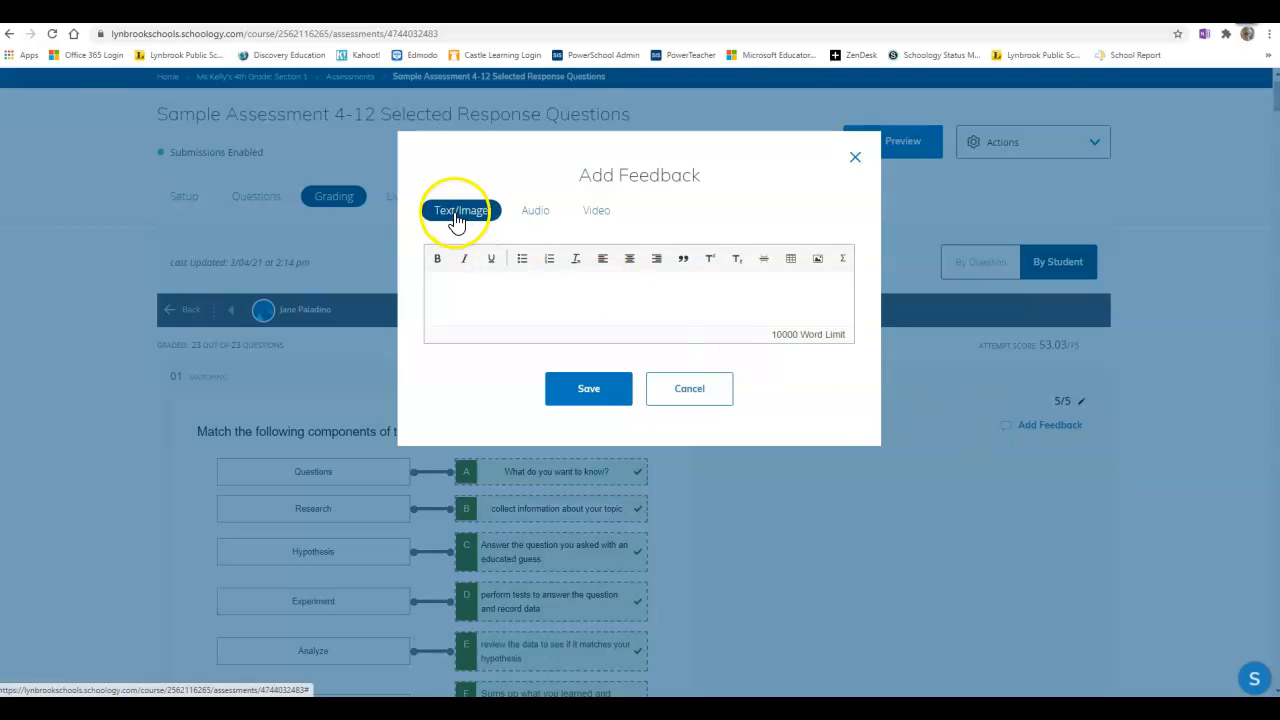
left_click(494, 292)
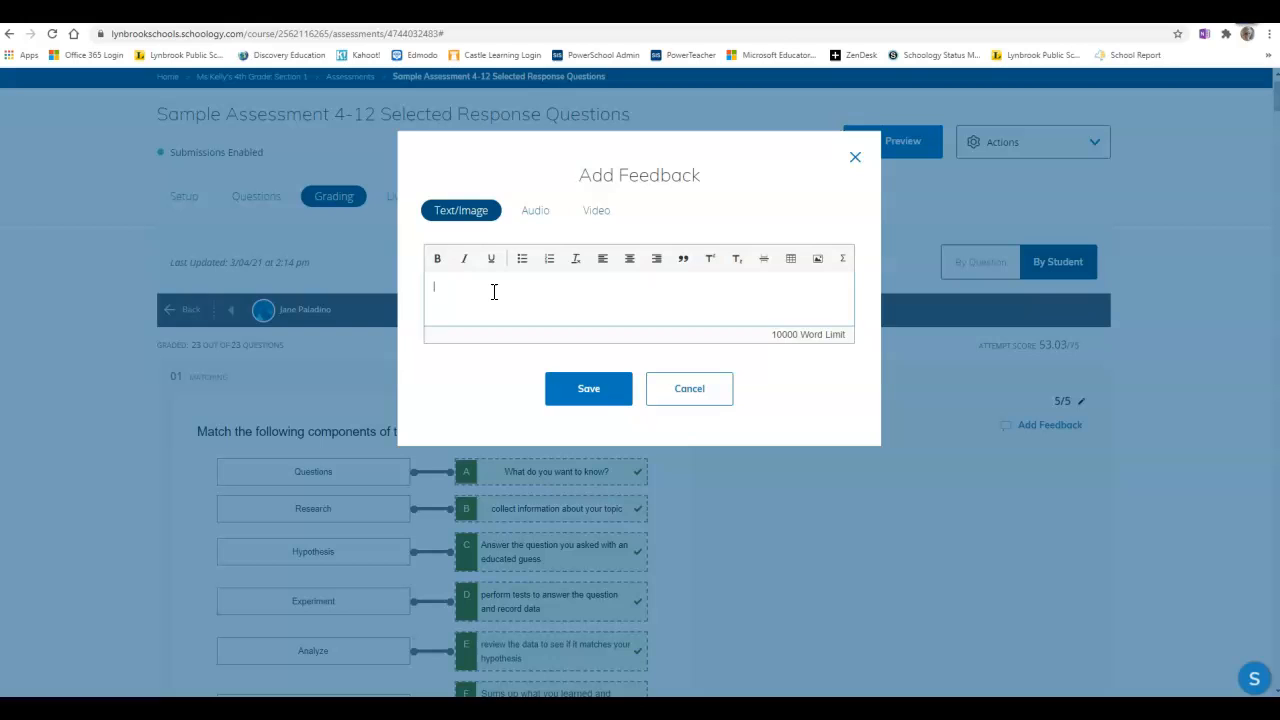
type("Great job on the Scientific Method.")
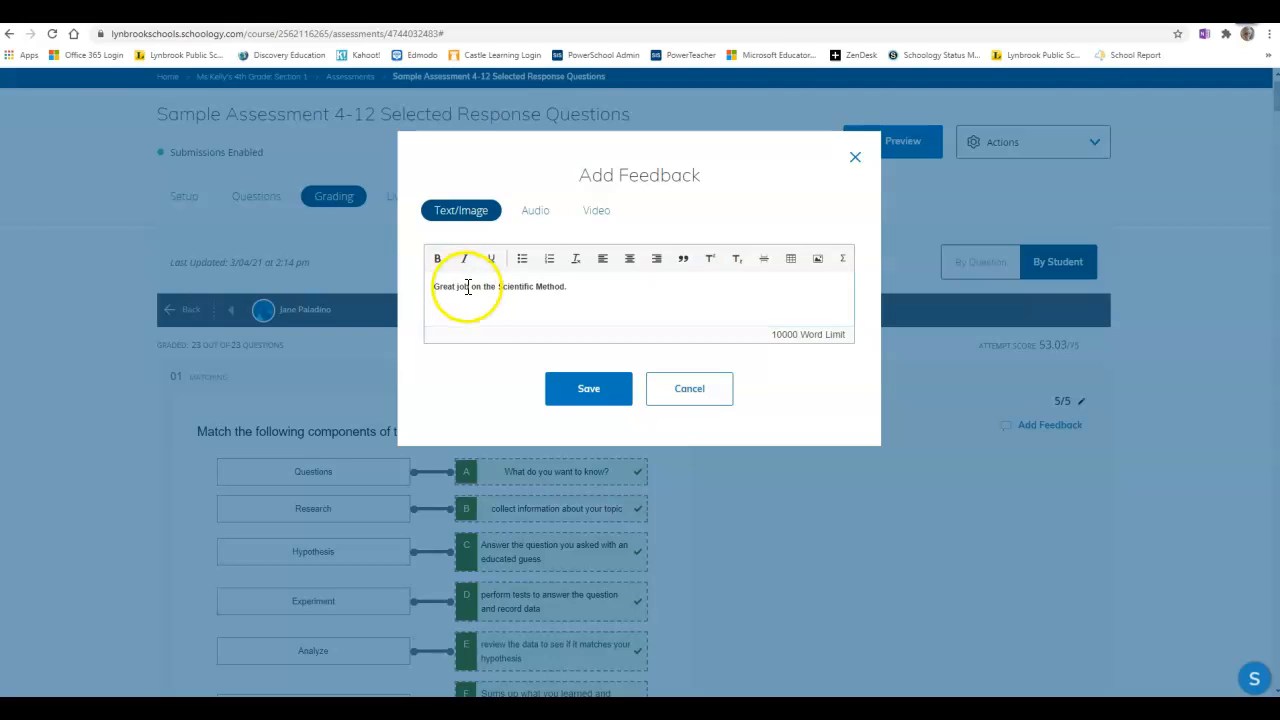
left_click(436, 258)
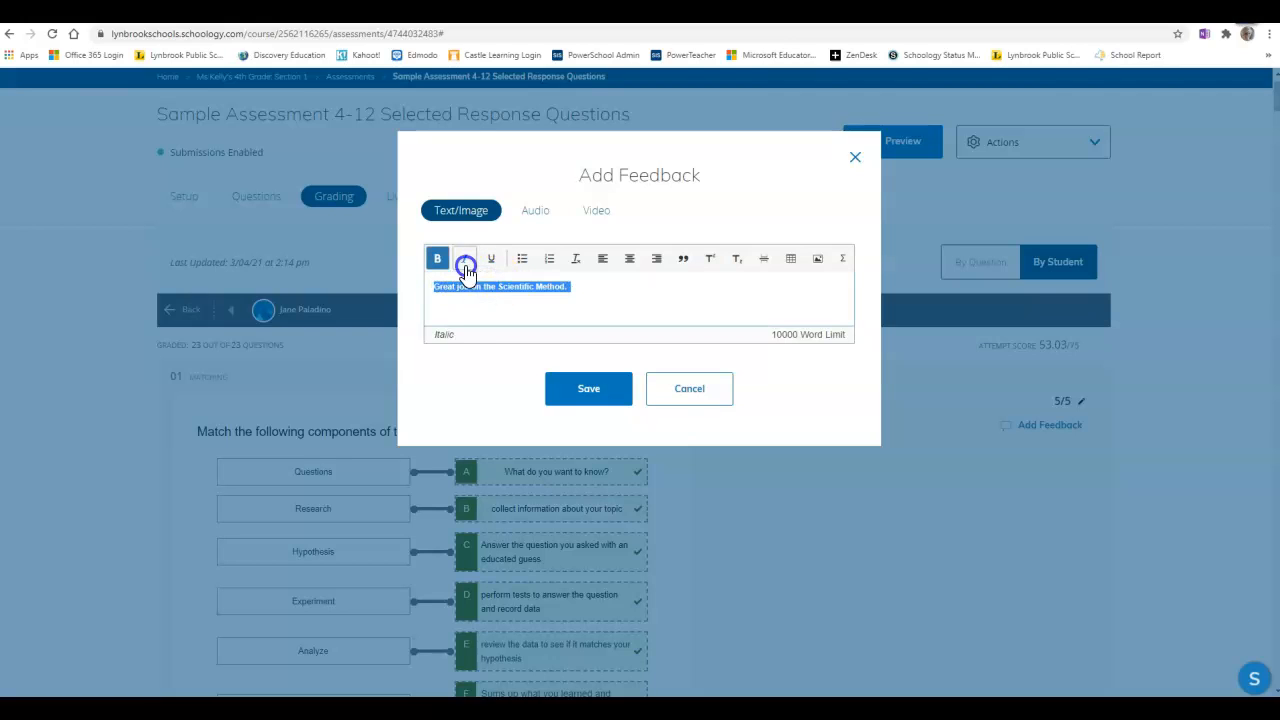
left_click(464, 258)
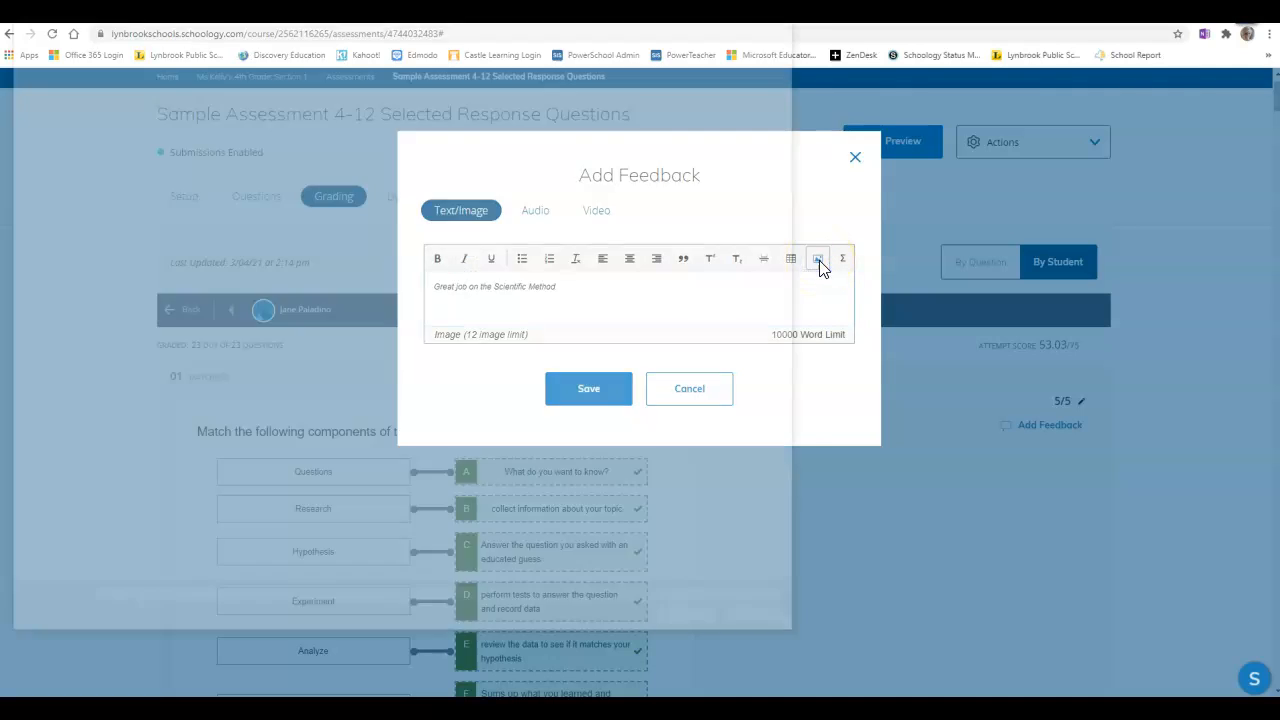
- Try the Insert Image option for the feedback, then cancel the file picker without attaching
left_click(818, 260)
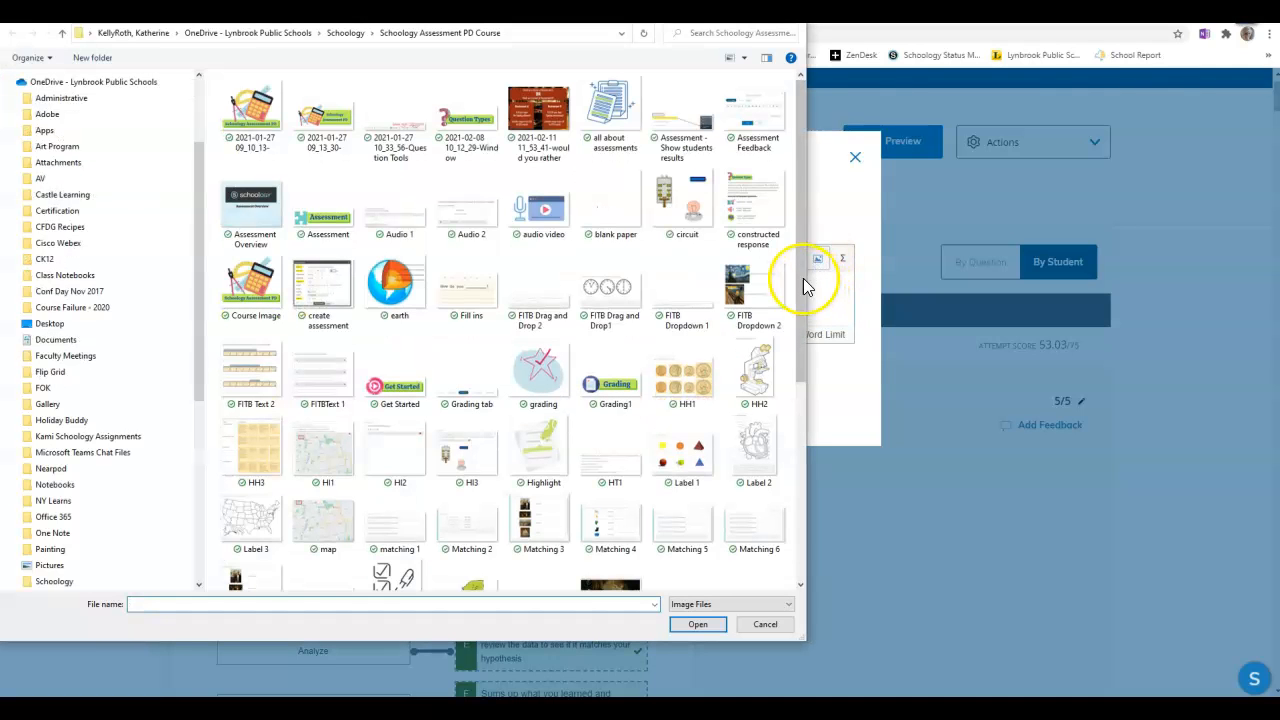
left_click(764, 624)
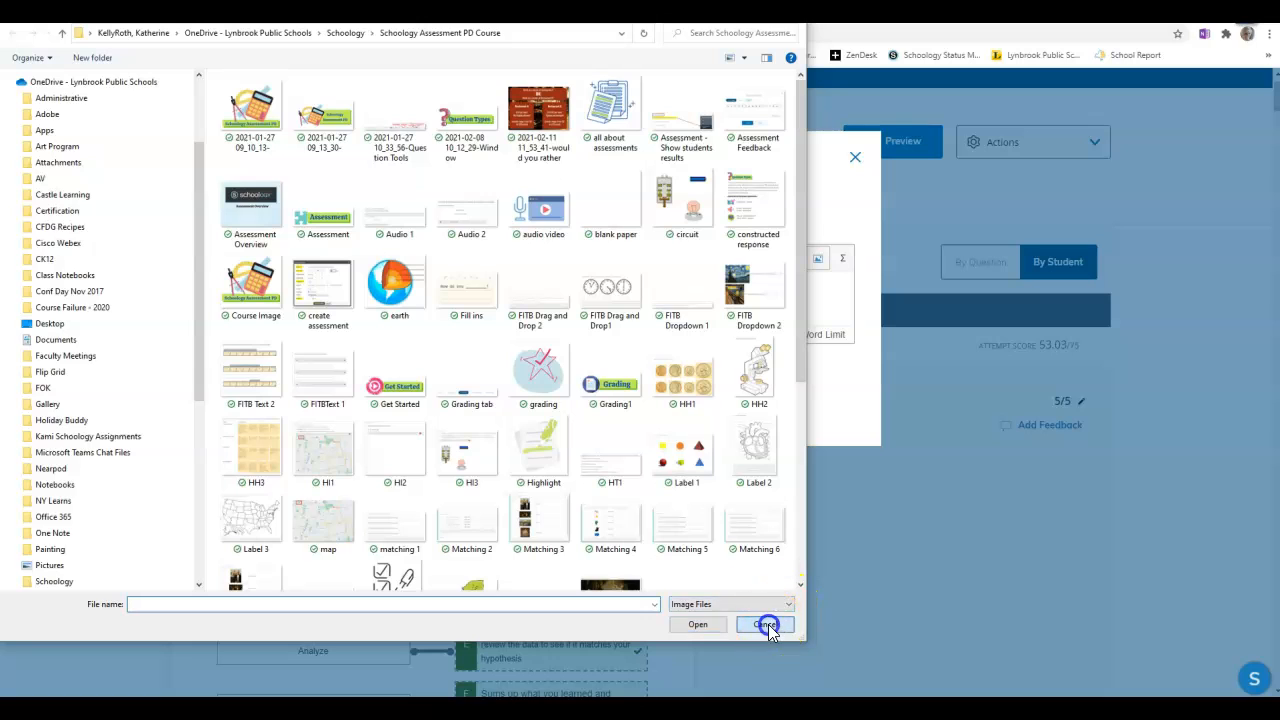
left_click(764, 624)
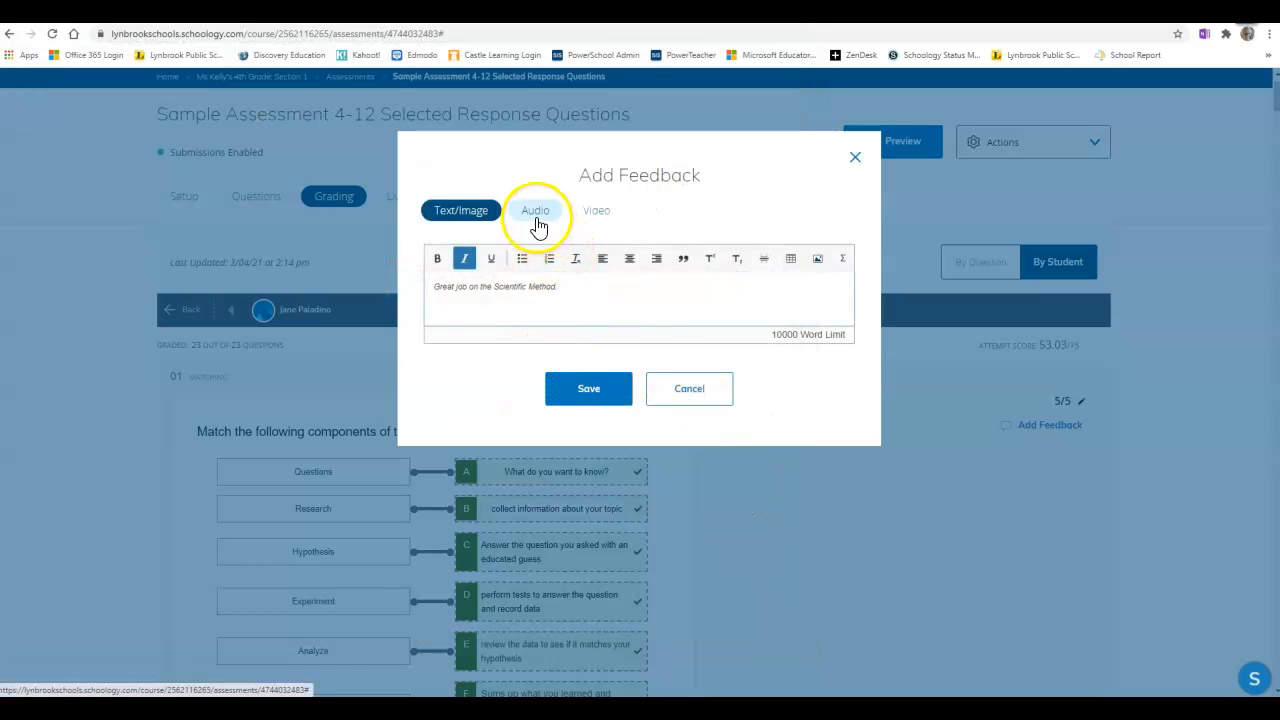
- Check the Audio and Video feedback options, then save the written feedback for question 1
left_click(536, 210)
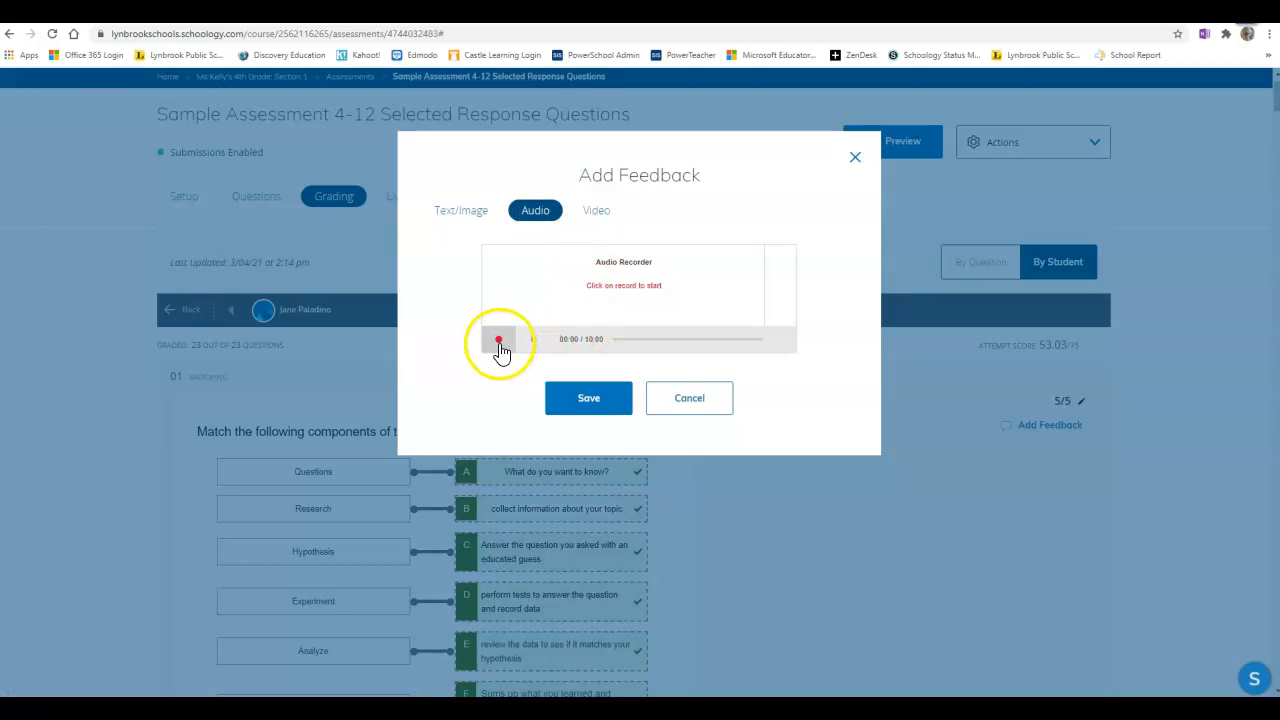
mouse_move(500, 340)
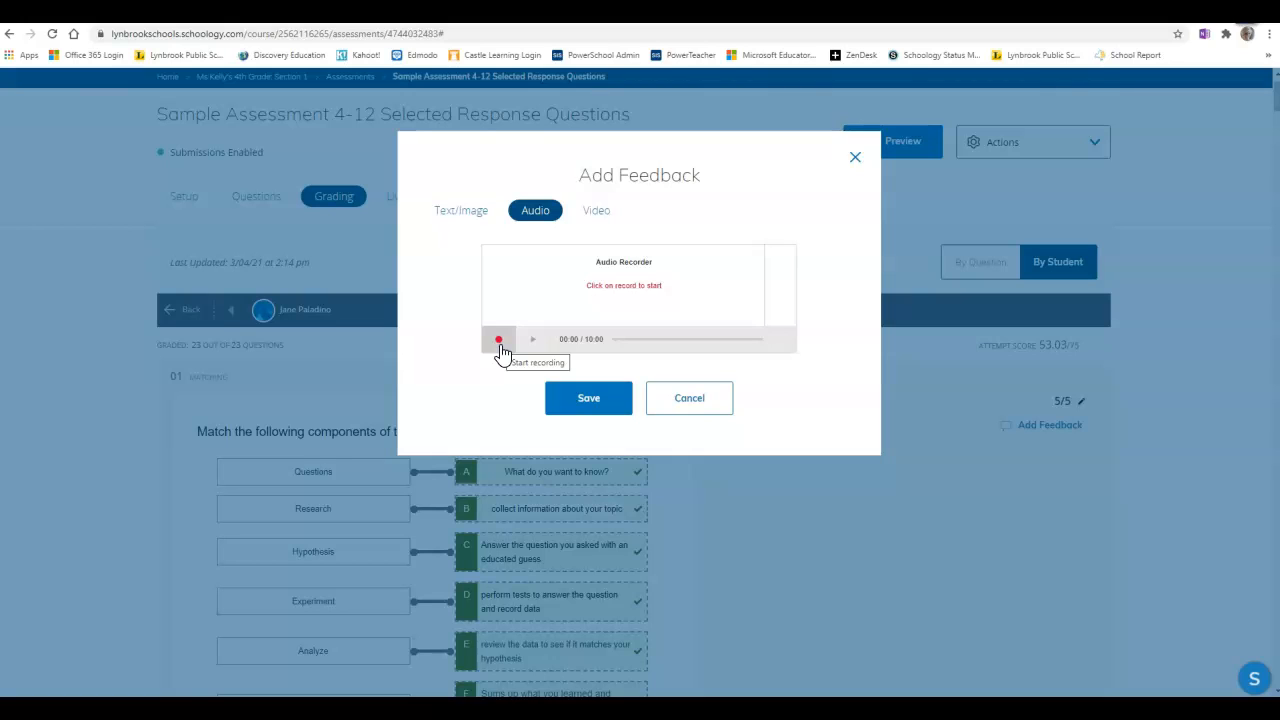
left_click(596, 210)
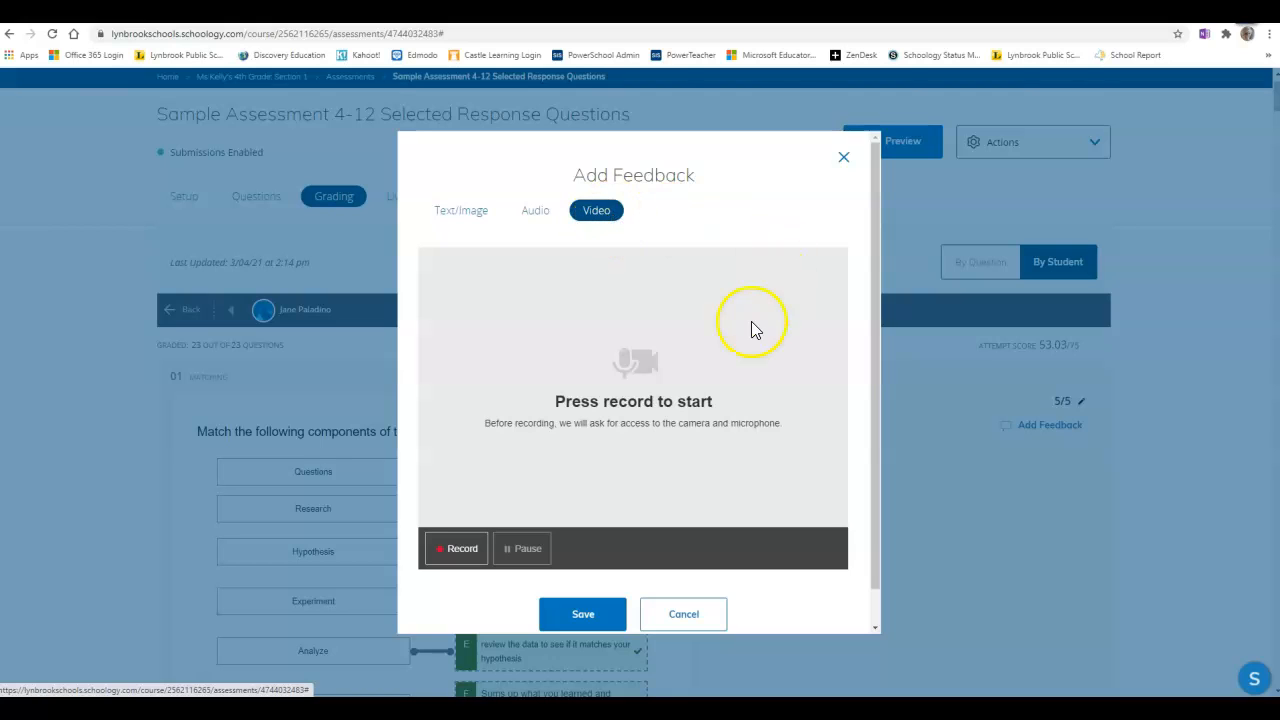
mouse_move(676, 524)
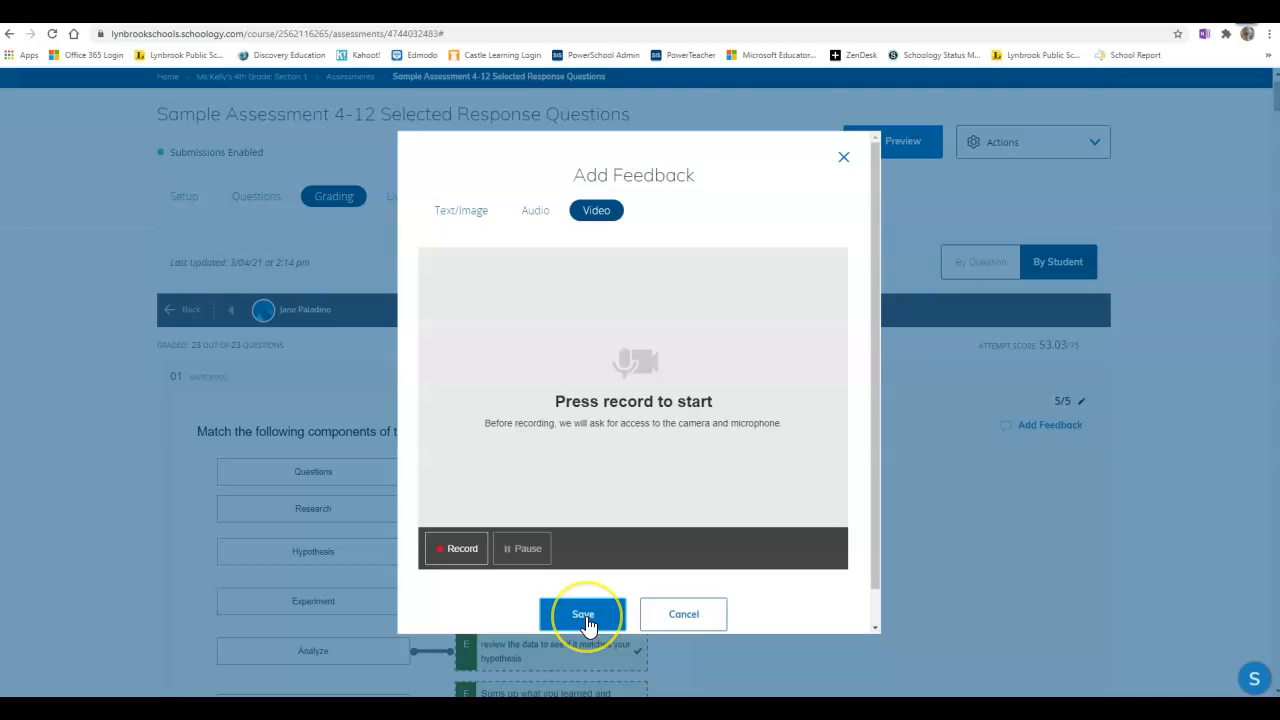
left_click(582, 614)
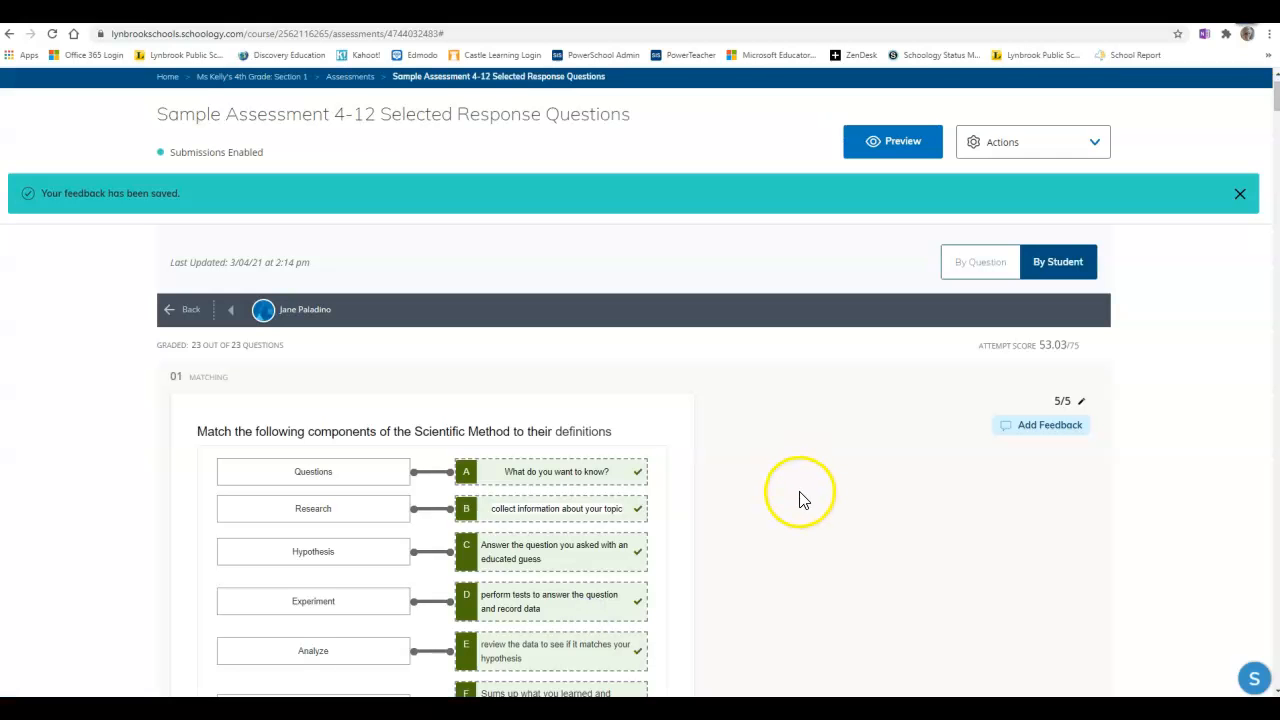
- View the saved comment under question 1, then go back to the students' attempts list
scroll("down", 3)
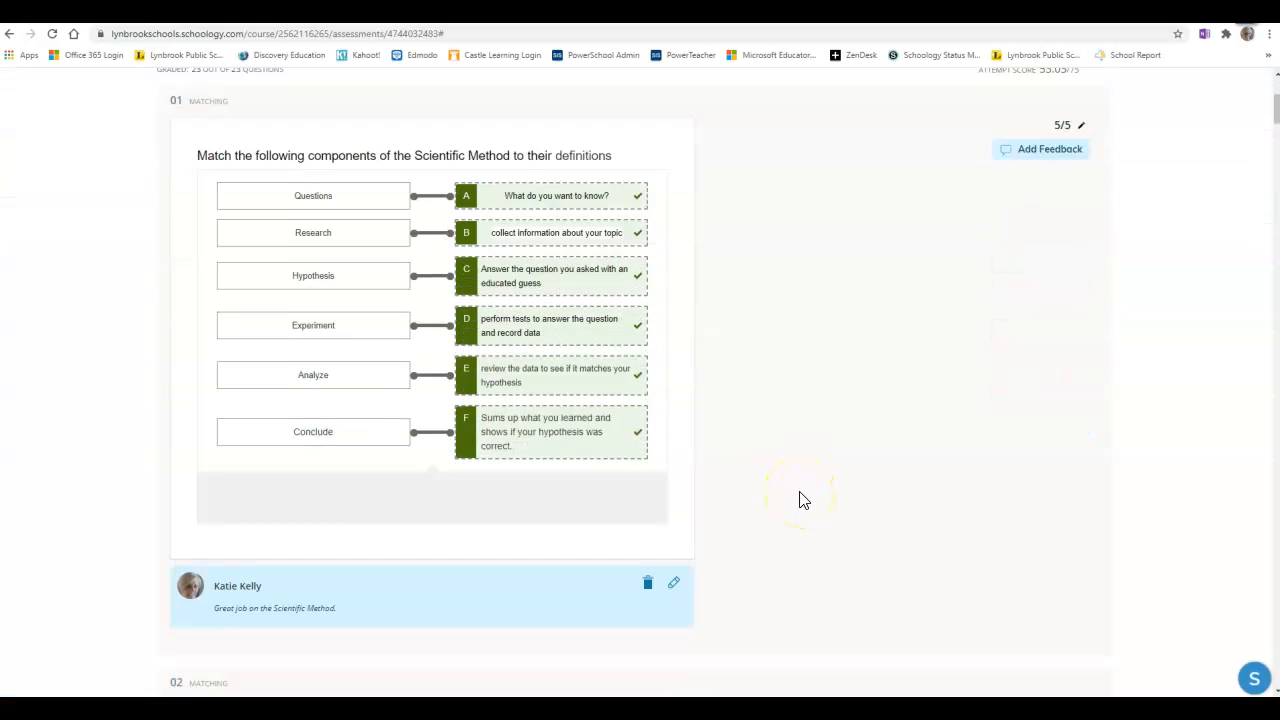
scroll("down", 3)
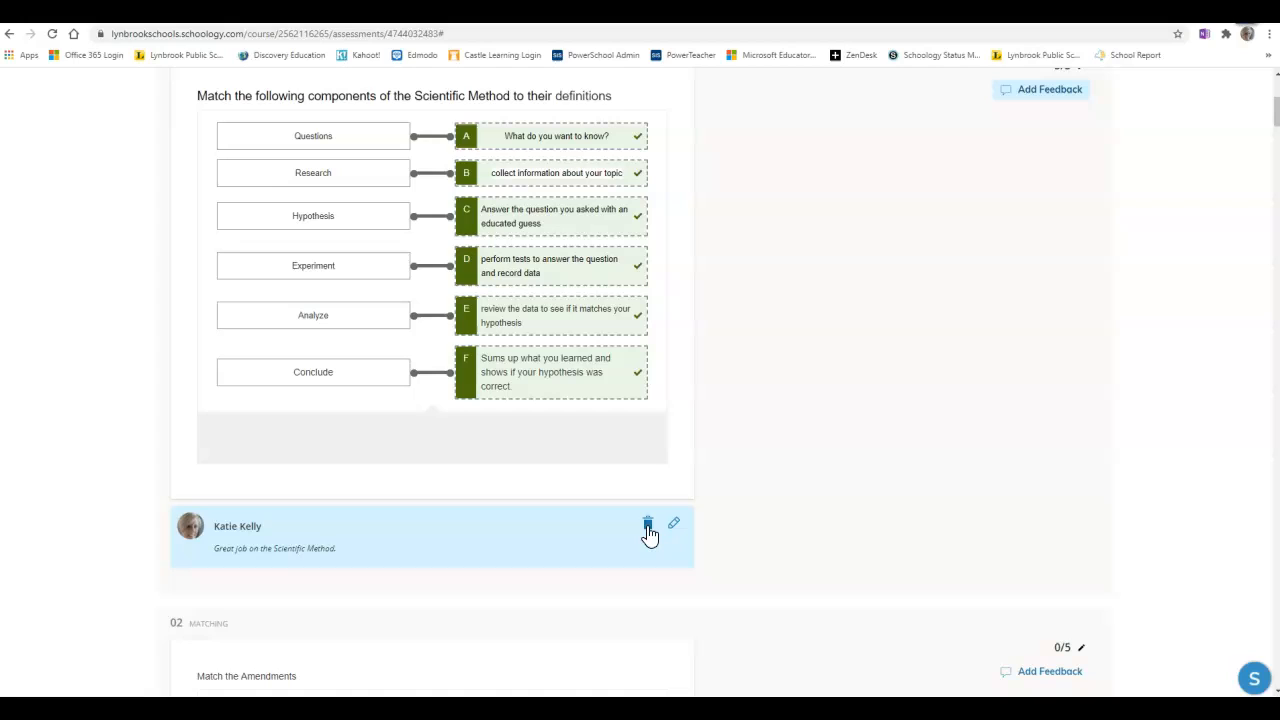
mouse_move(684, 540)
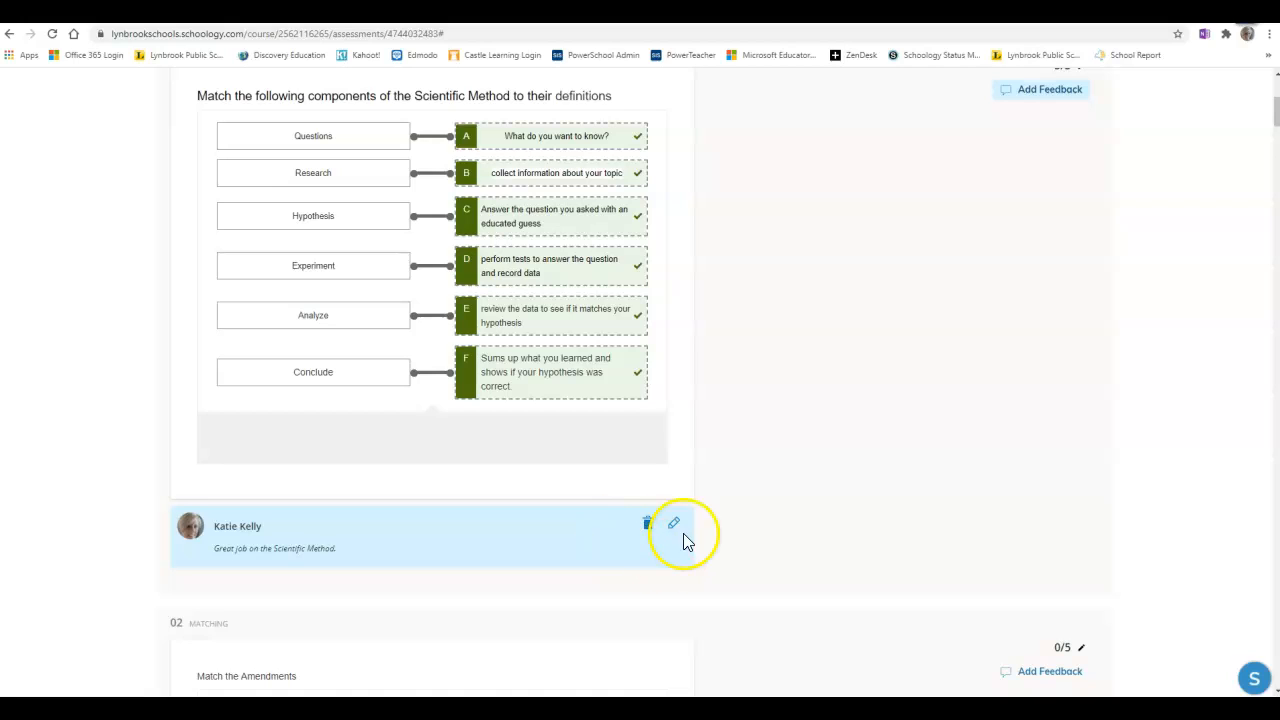
left_click(674, 524)
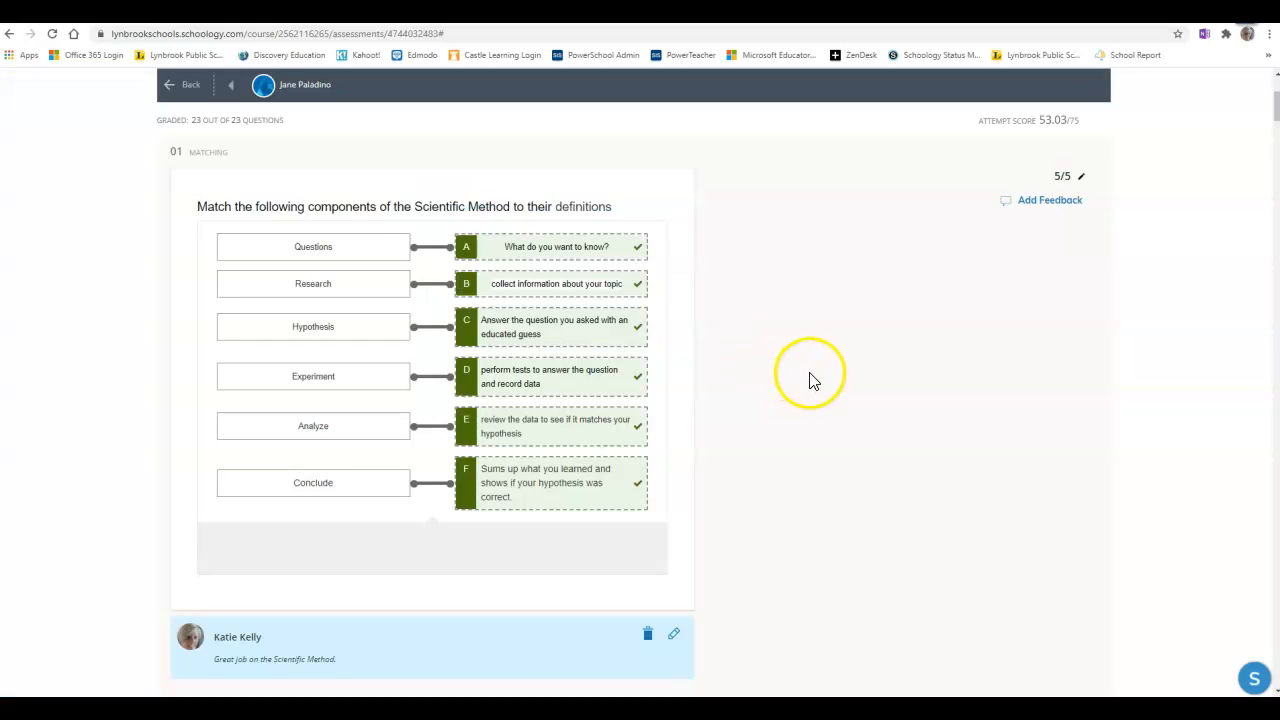
left_click(184, 84)
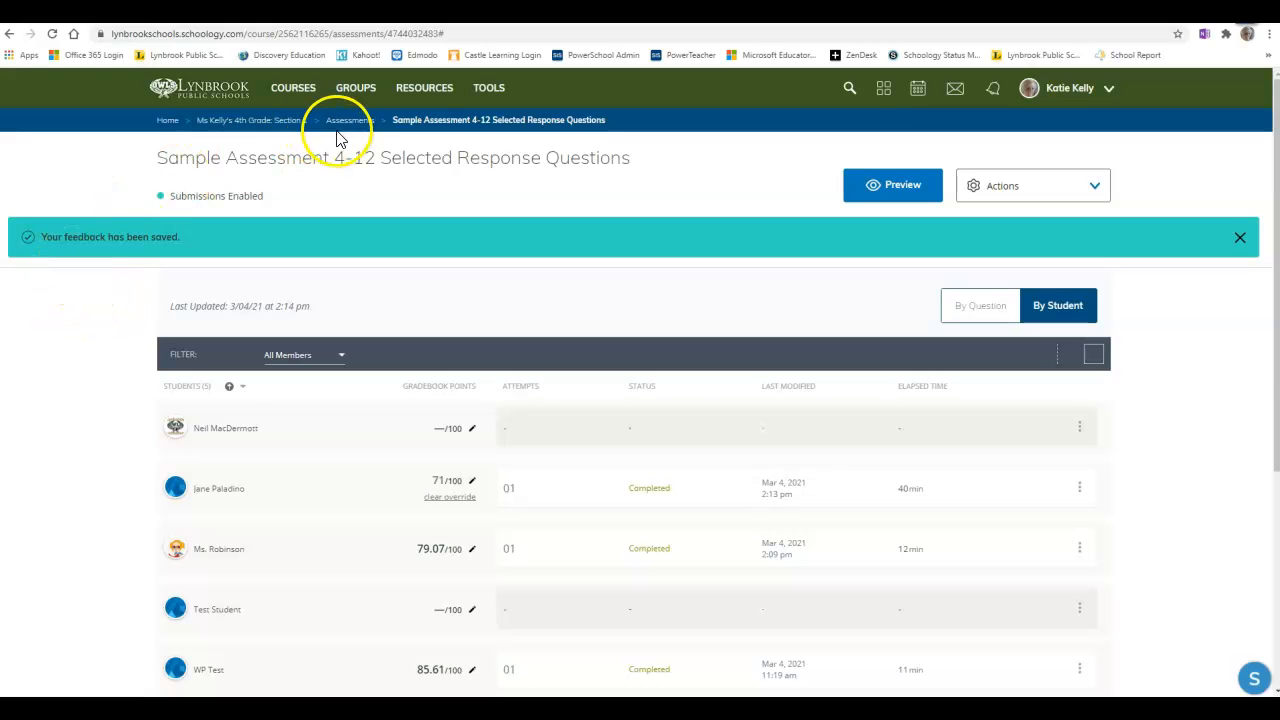
- From the Assessments folder reopen Sample Assessment 4-12 Selected Response Questions on its Setup tab
left_click(348, 120)
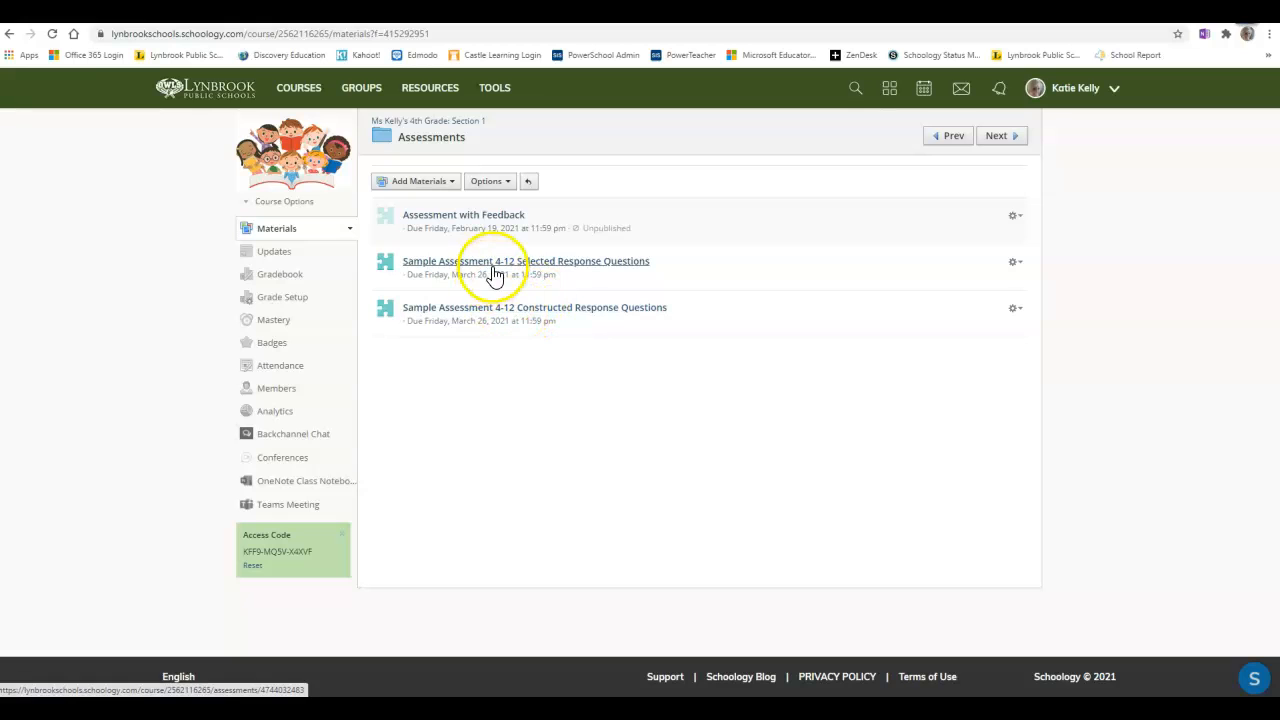
left_click(526, 260)
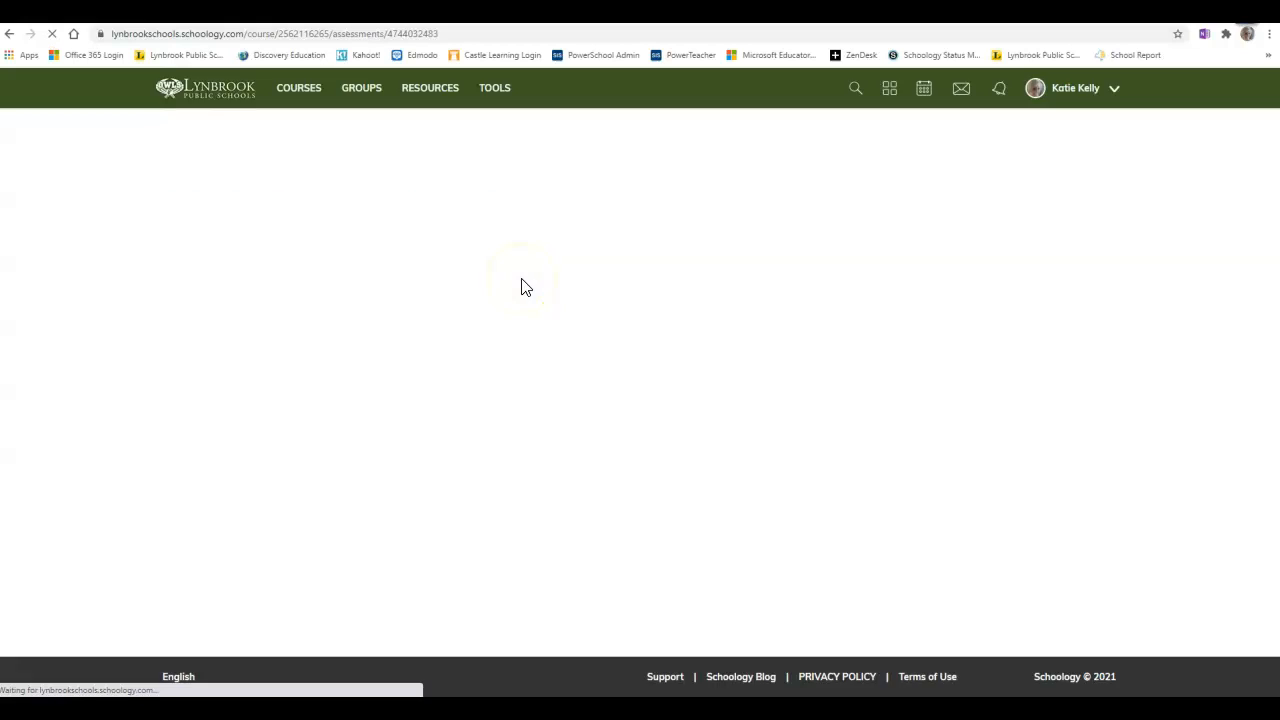
left_click(332, 196)
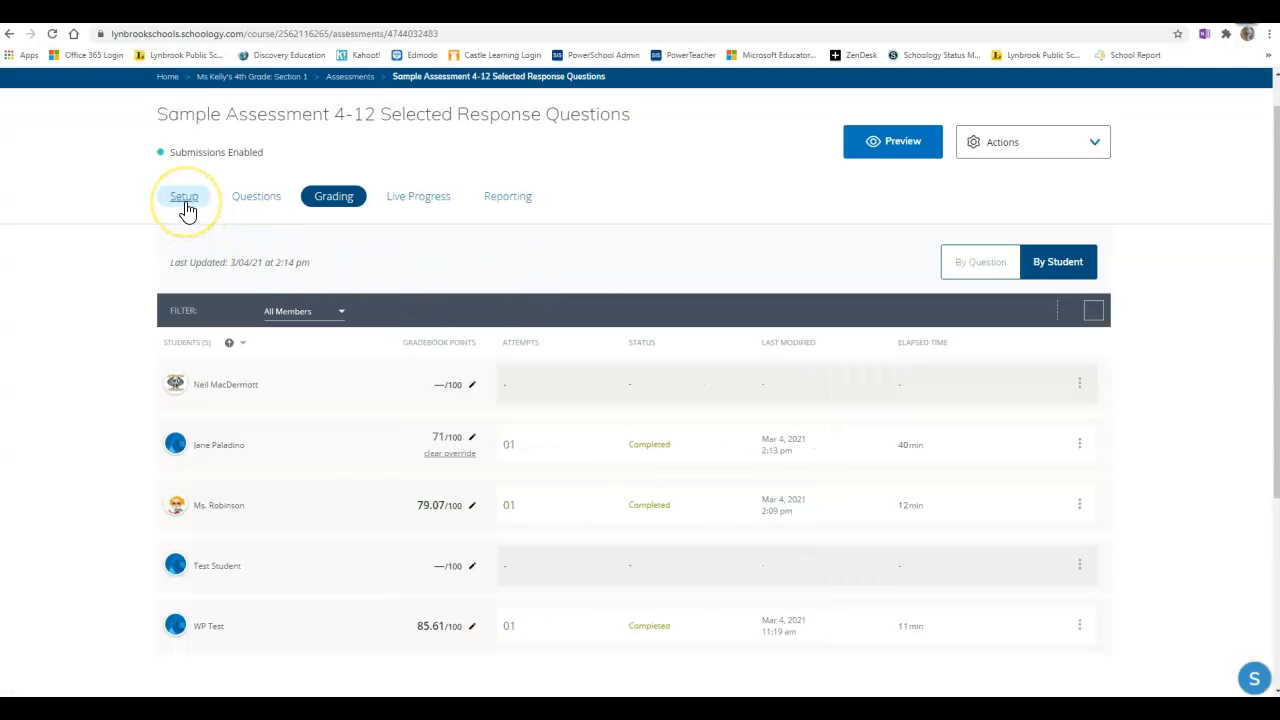
left_click(184, 196)
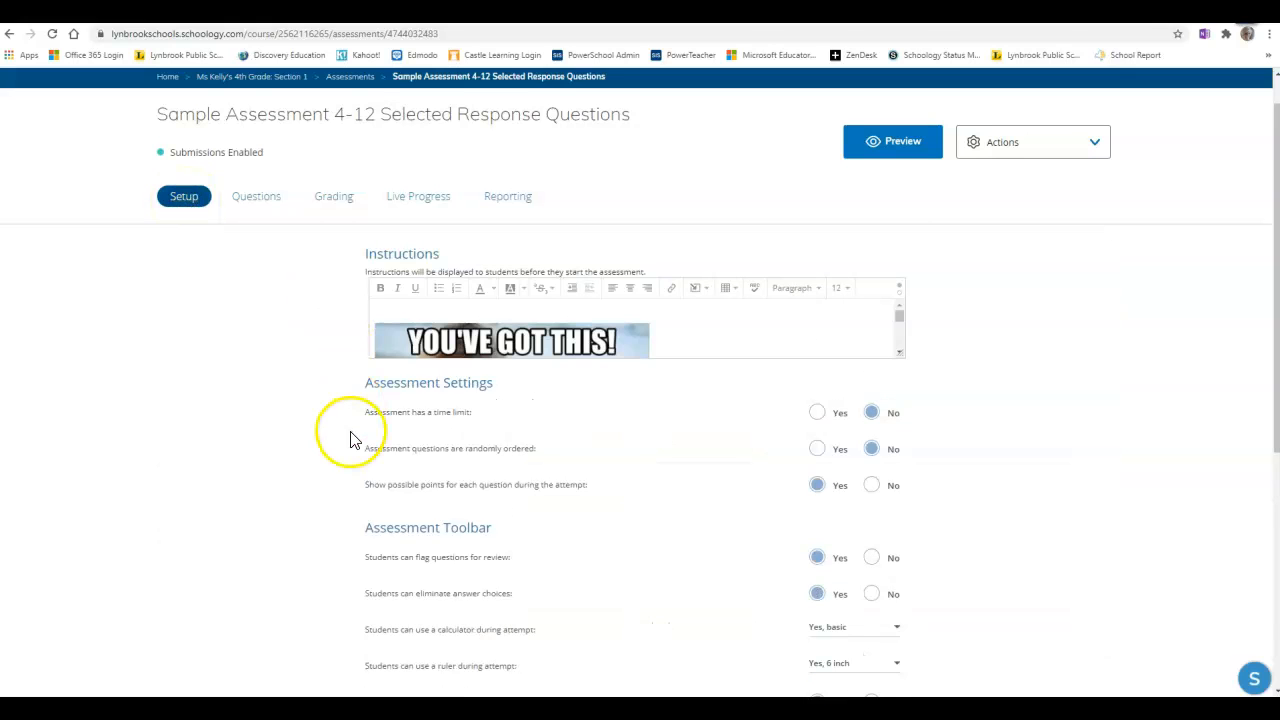
- Scroll the setup page down to the Assessment Toolbar and Student Settings sections
scroll("down", 3)
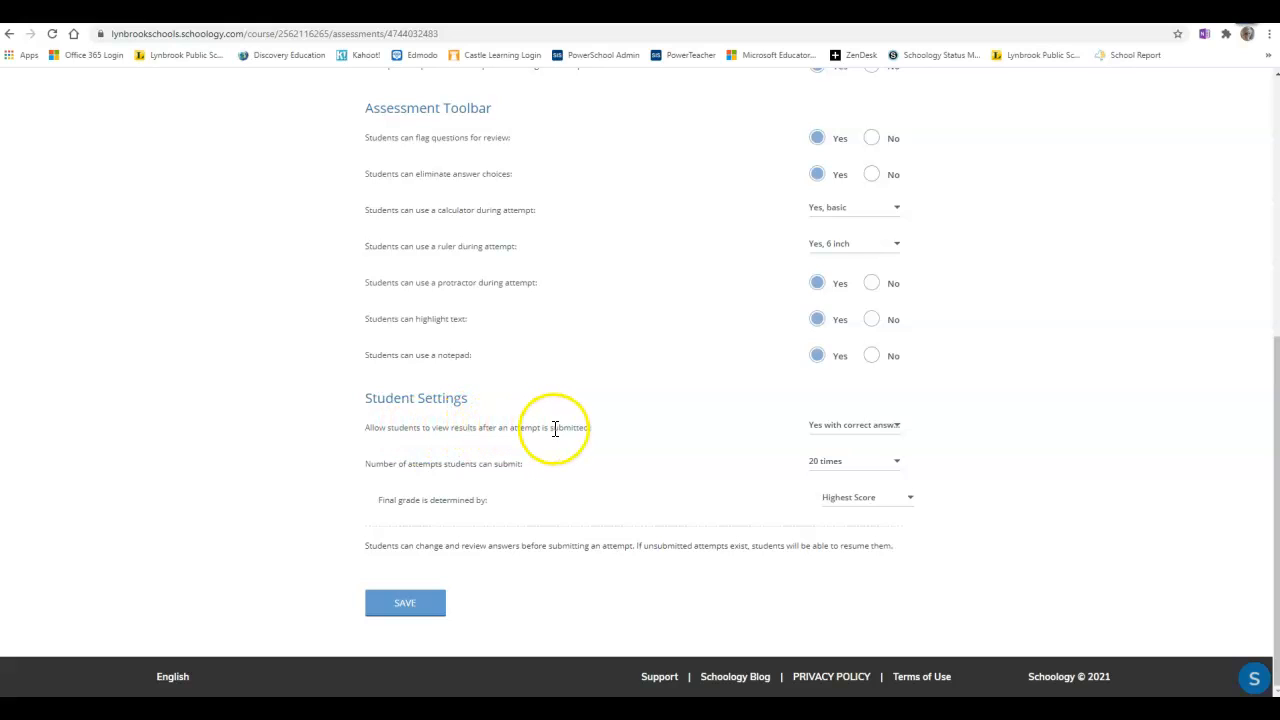
left_click(850, 424)
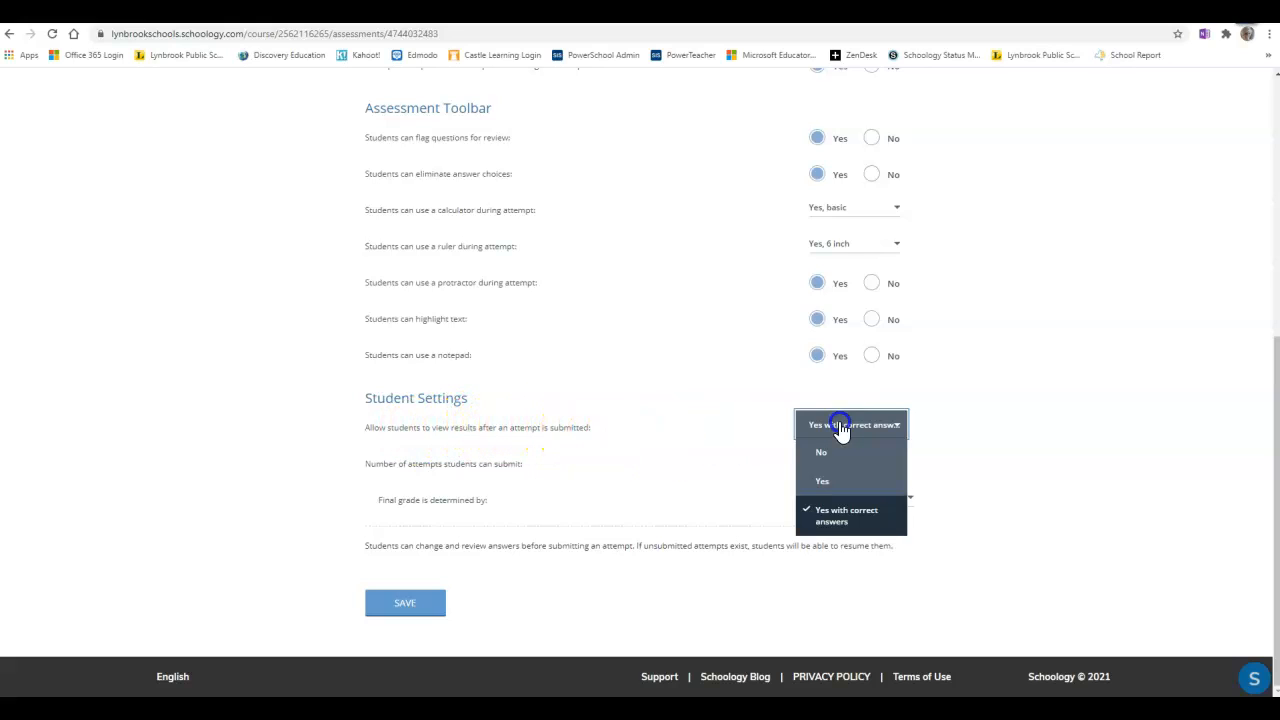
left_click(820, 452)
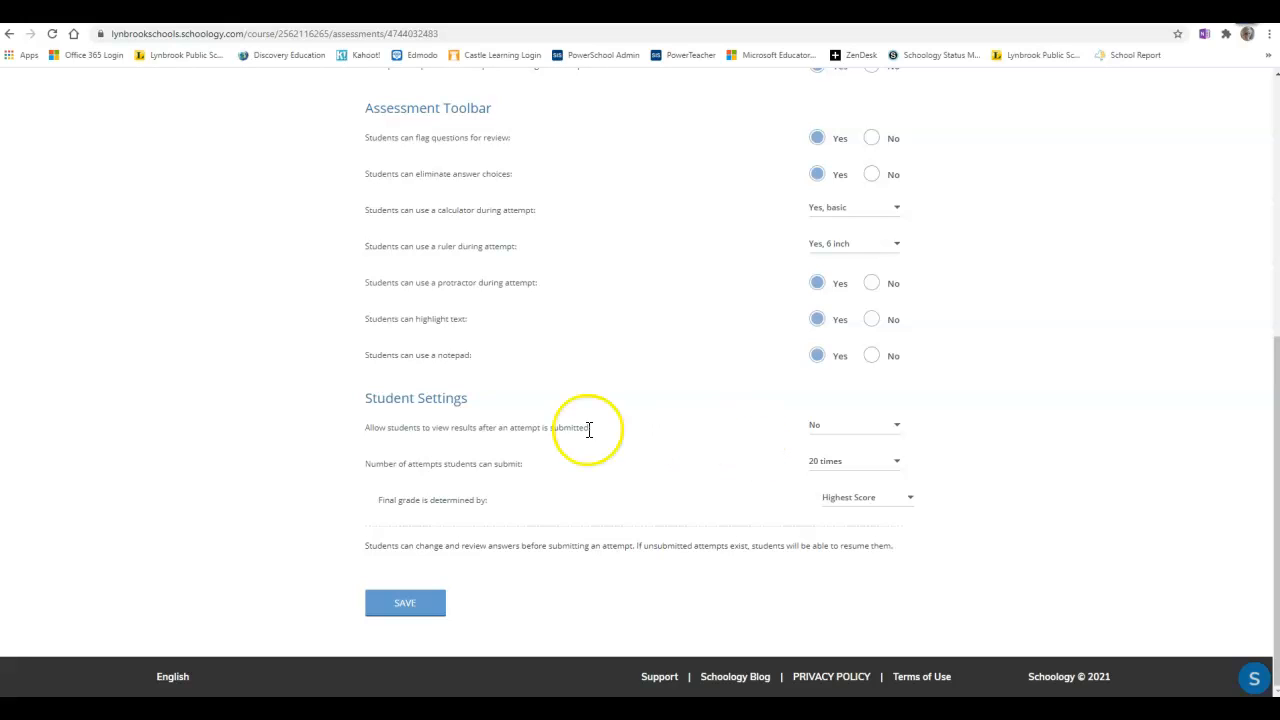
left_click(850, 424)
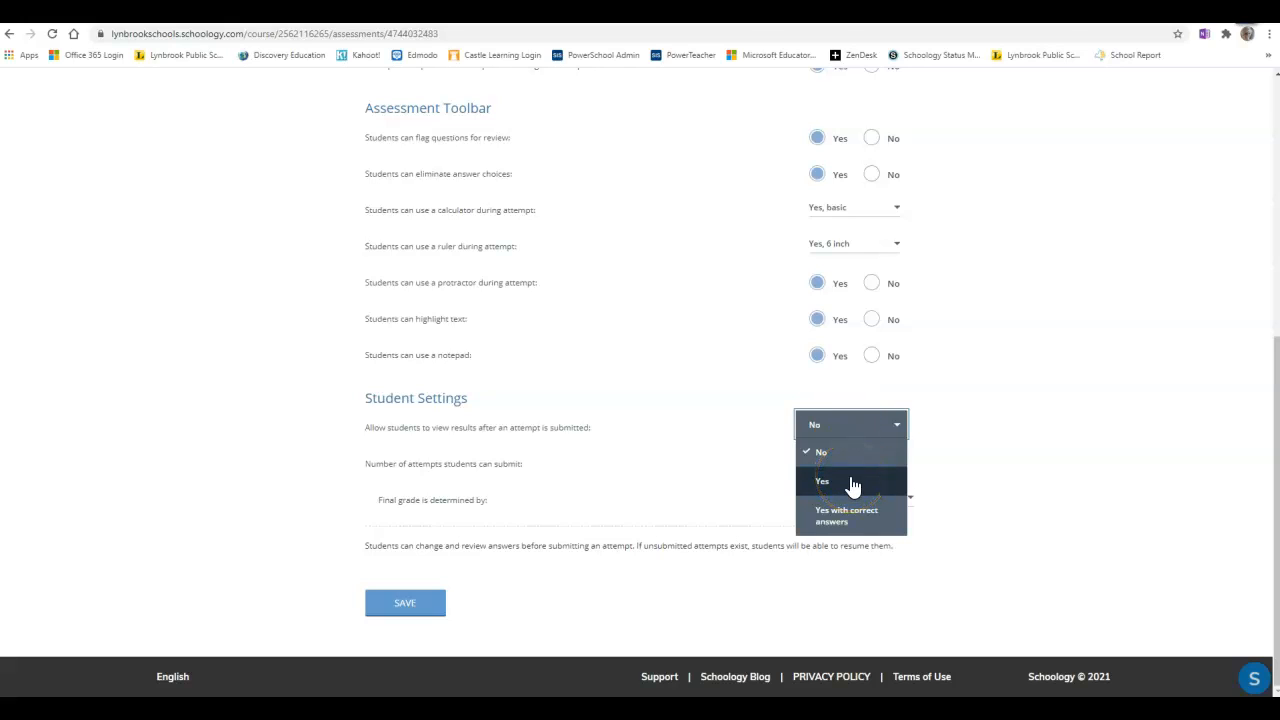
mouse_move(856, 512)
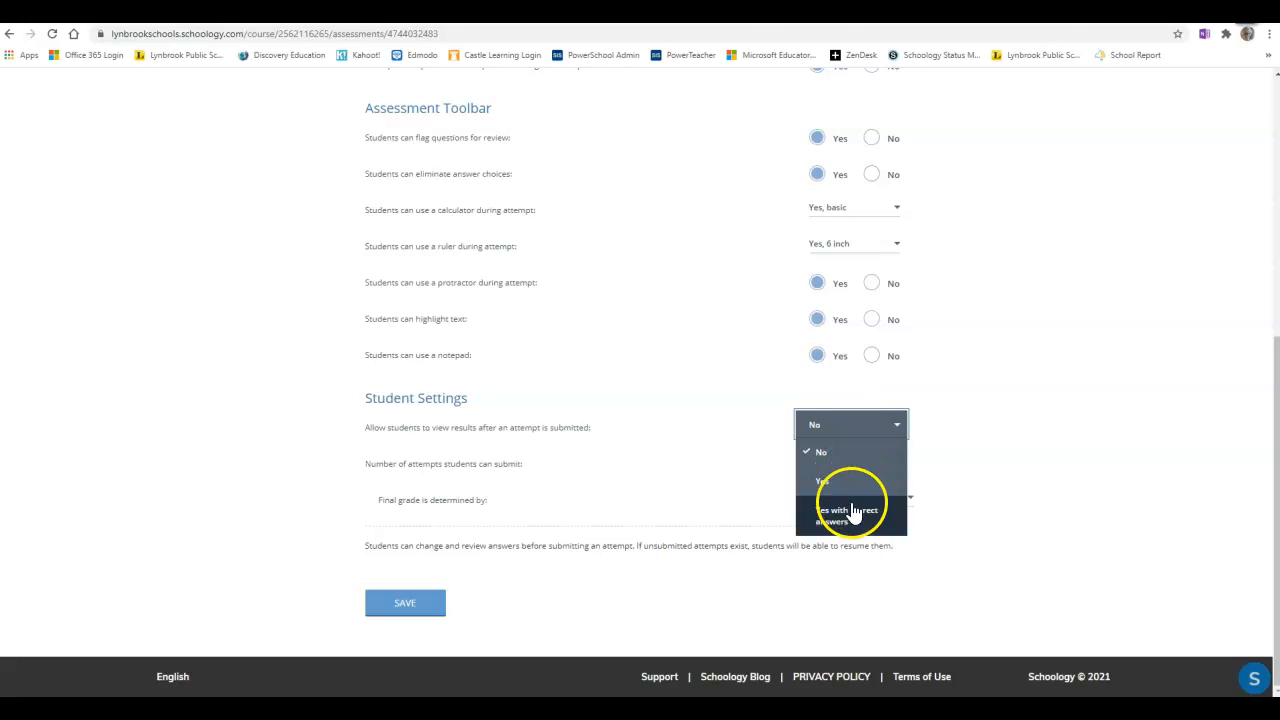
left_click(850, 516)
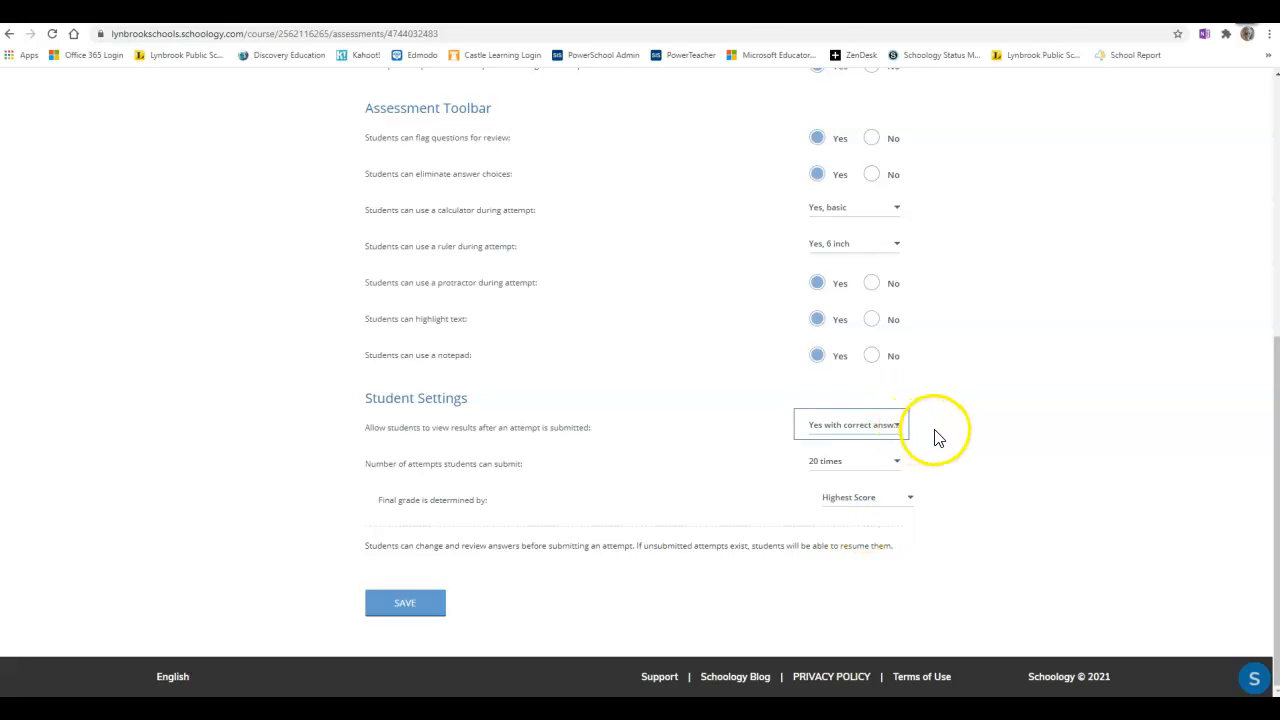
mouse_move(990, 444)
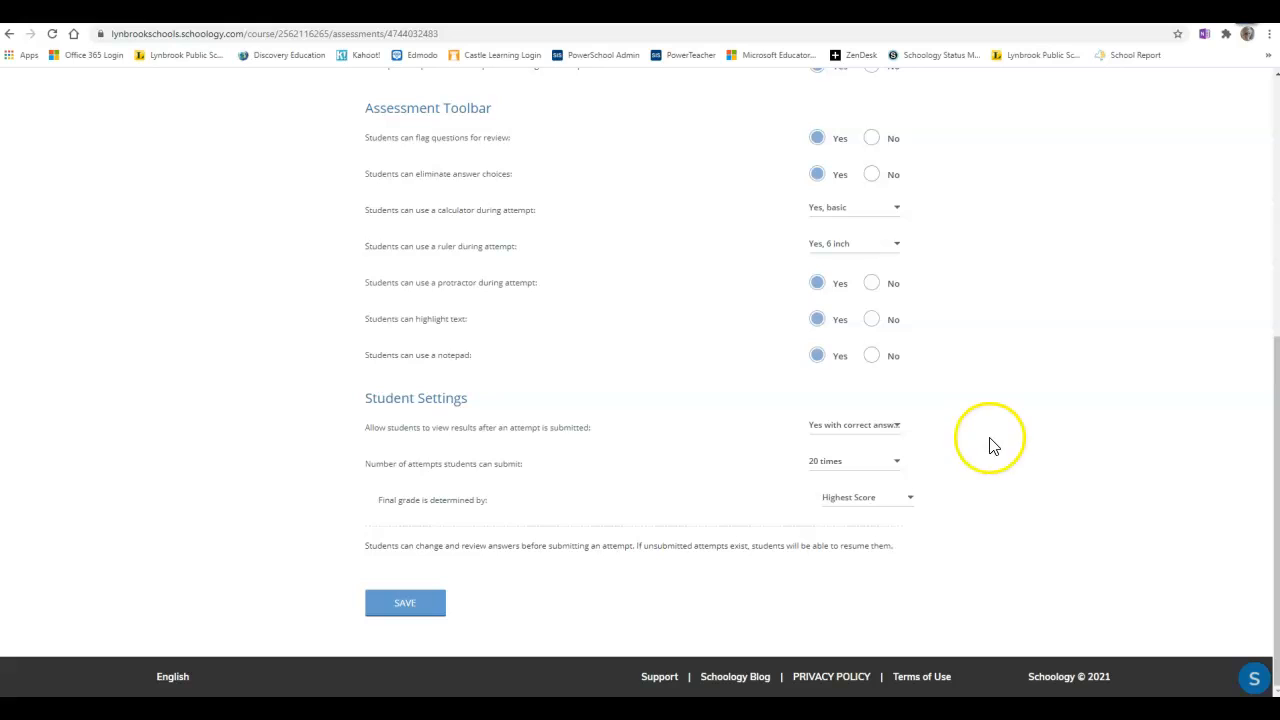
mouse_move(950, 438)
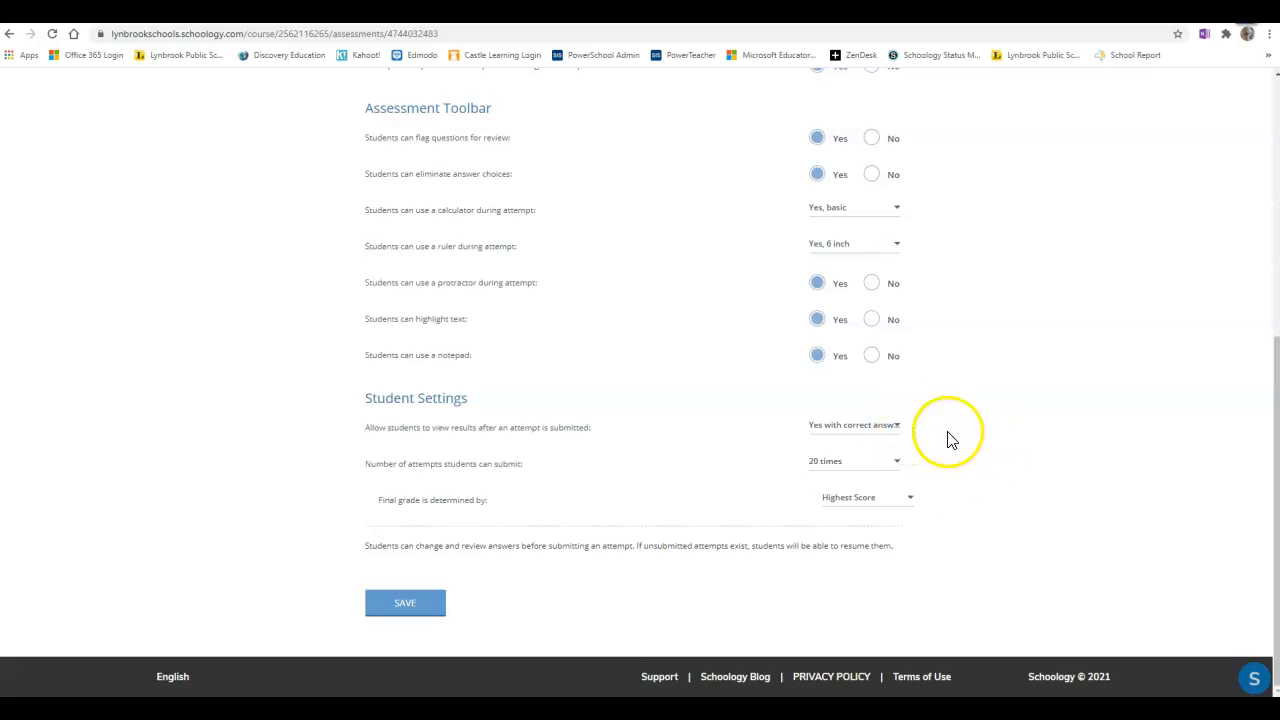
left_click(404, 602)
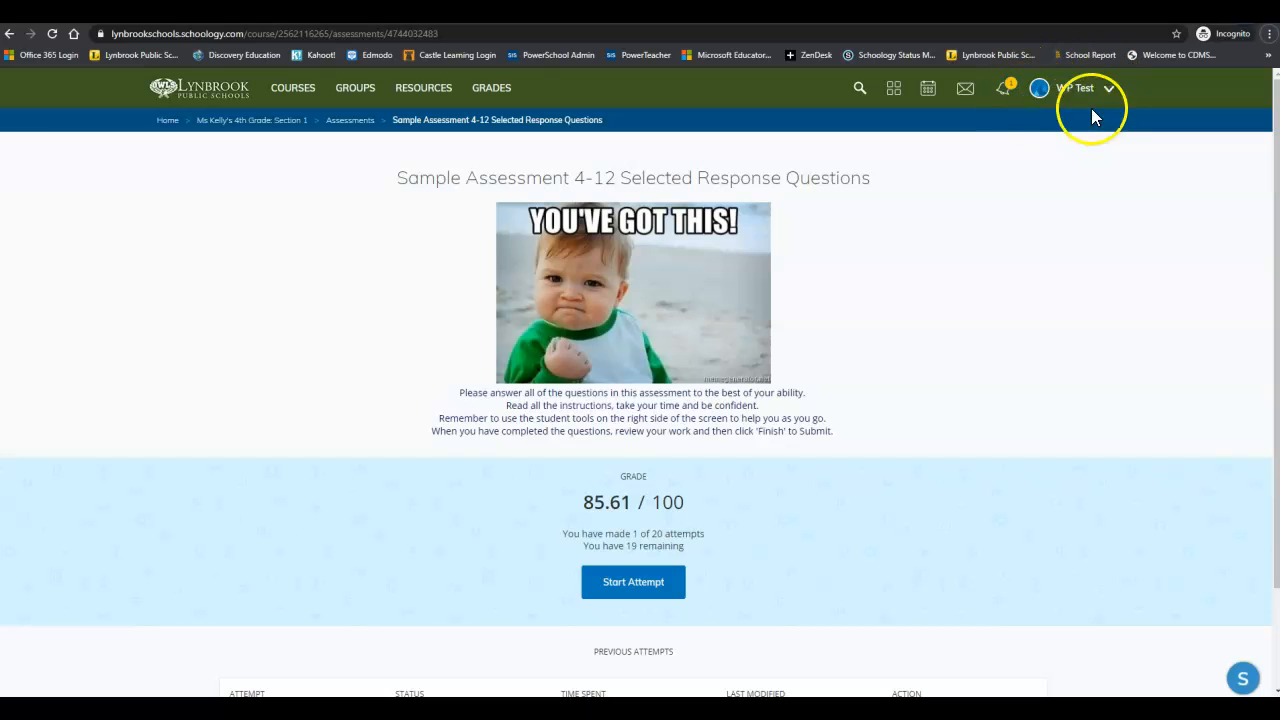
- As the student, view submitted Attempt 1 scored 64.21118/75 from Previous Attempts
scroll("down", 3)
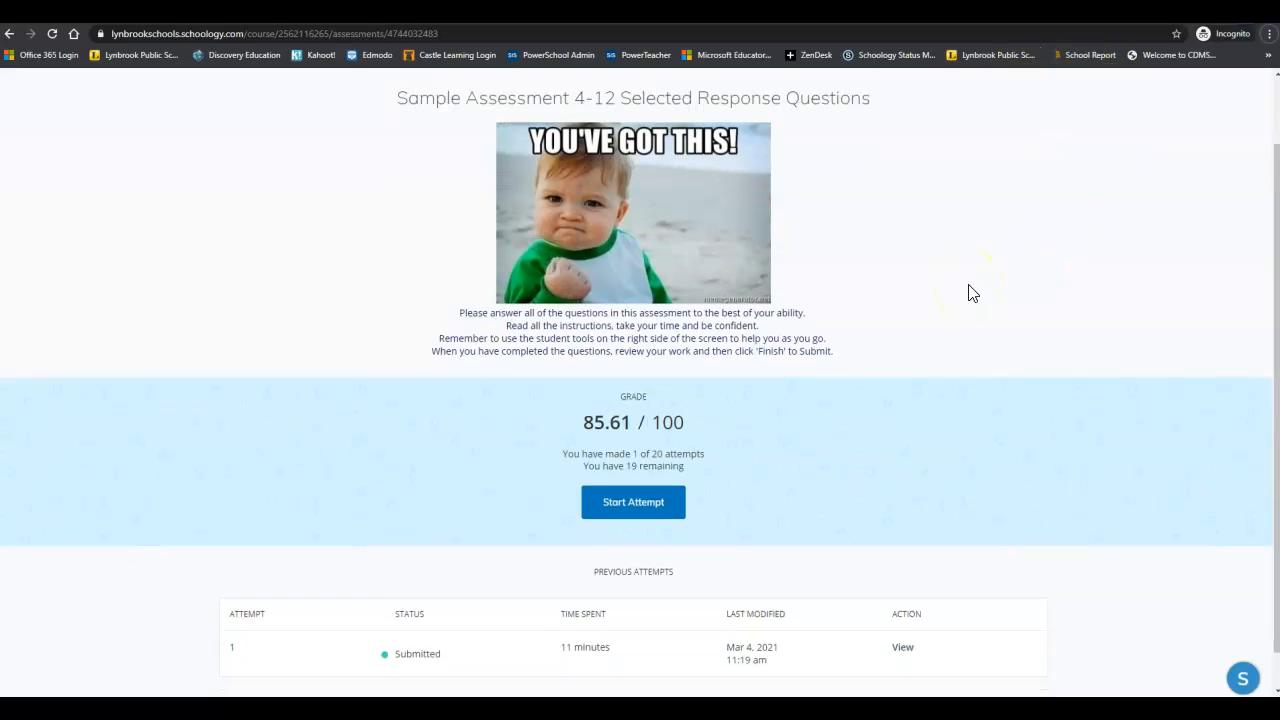
scroll("down", 3)
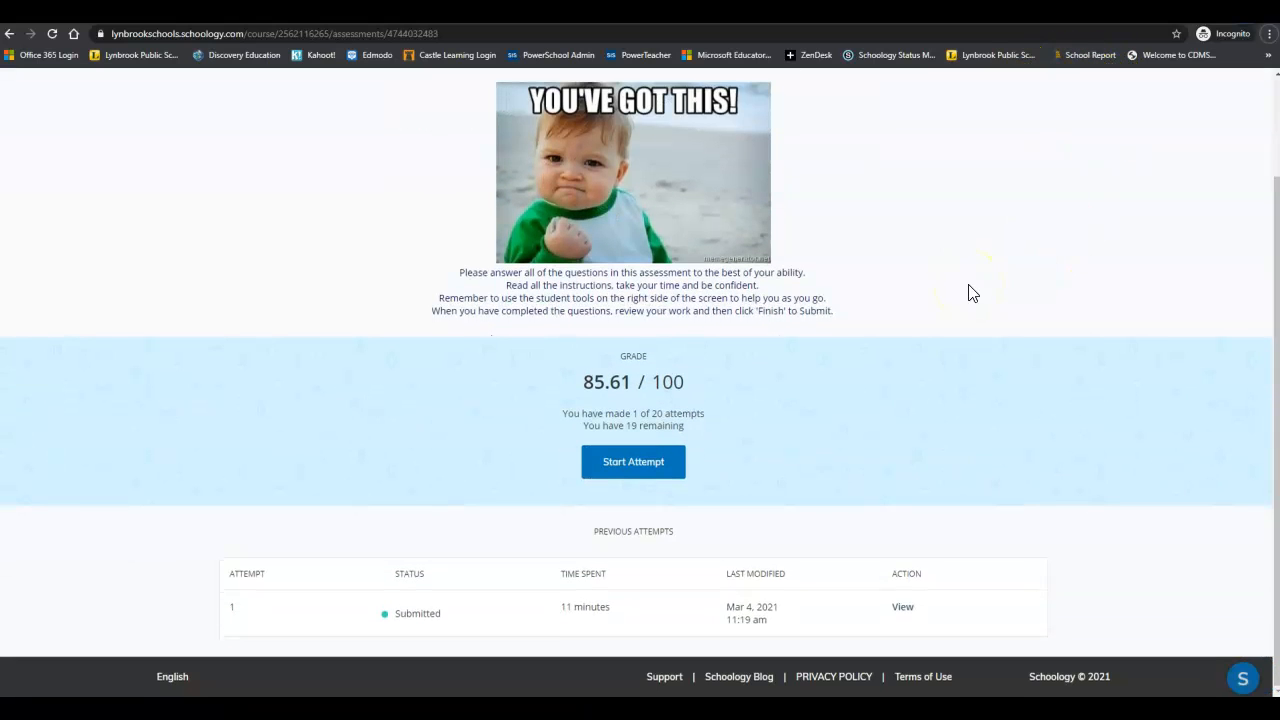
mouse_move(902, 608)
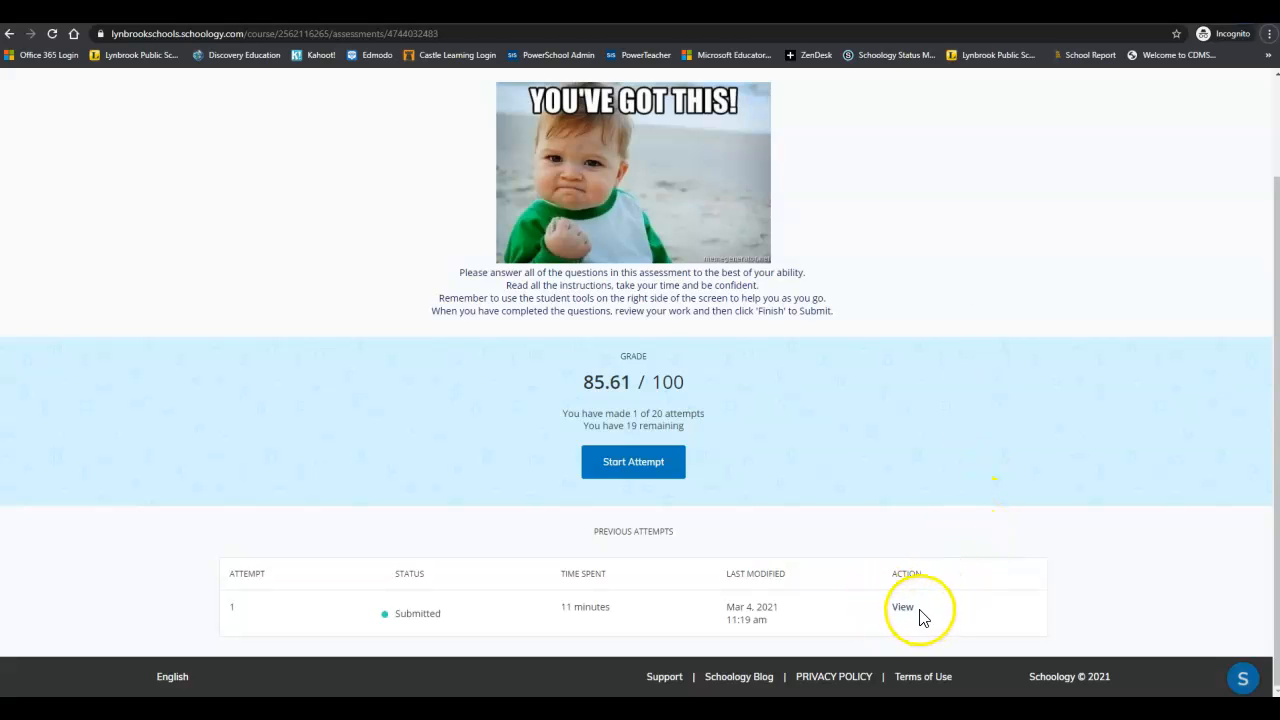
left_click(902, 608)
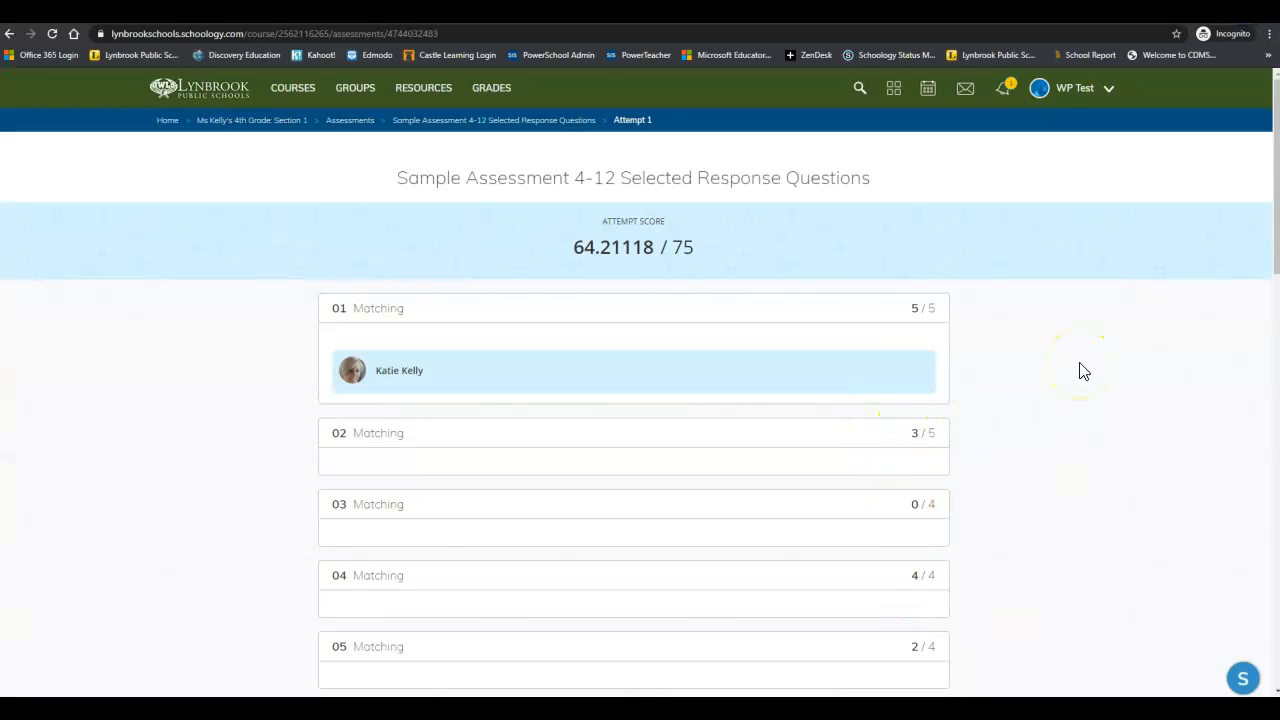
- Expand question 1 and scroll through its correct matching answers, audio feedback and question 2's 3/5
left_click(632, 308)
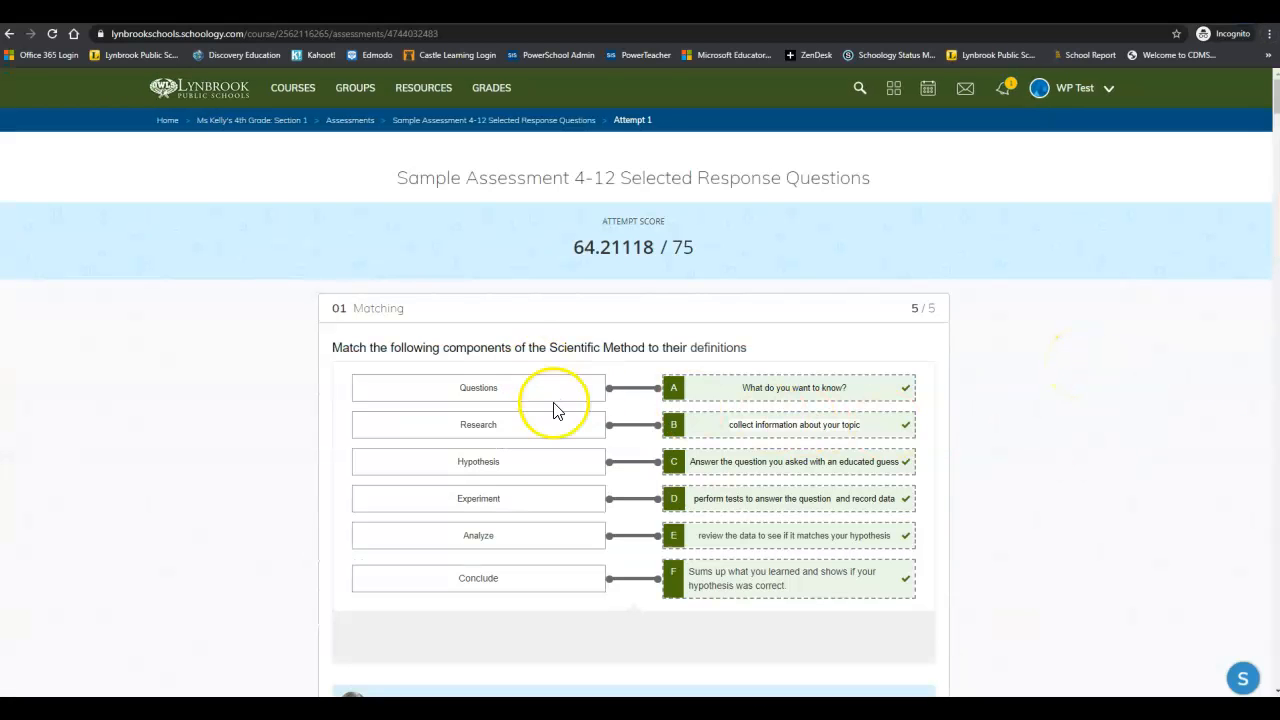
mouse_move(920, 414)
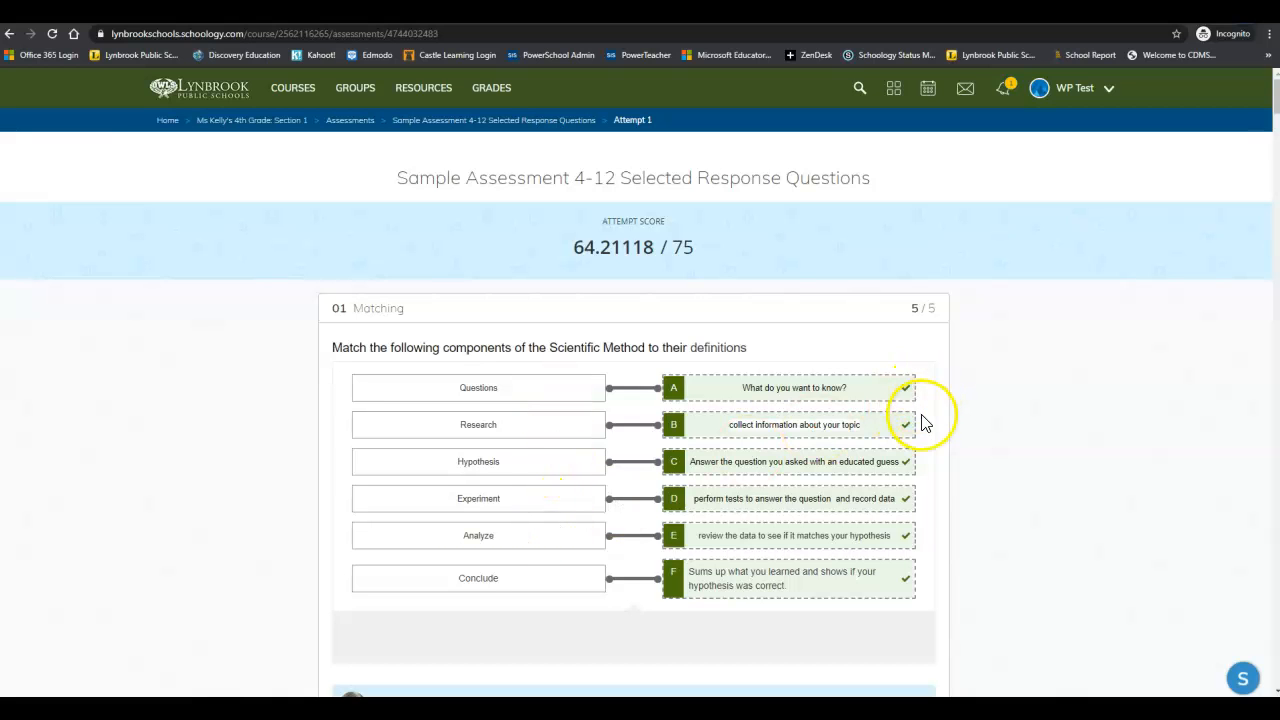
scroll("down", 3)
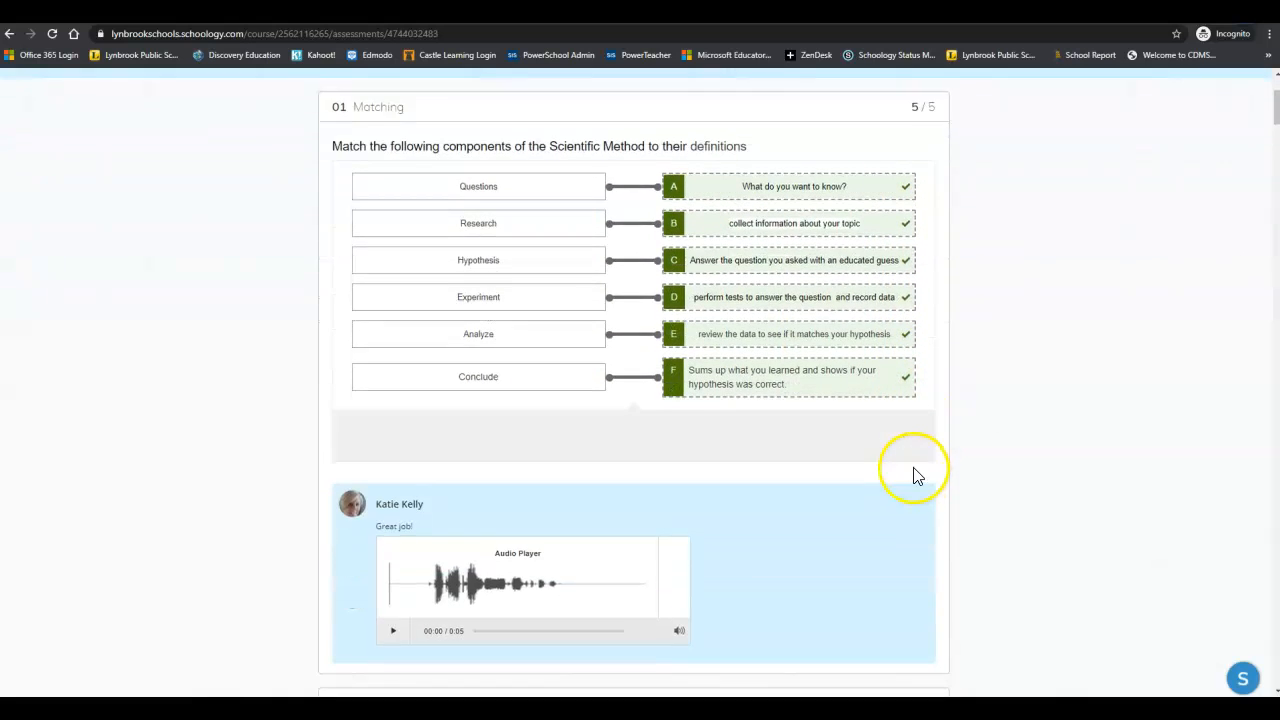
scroll("down", 3)
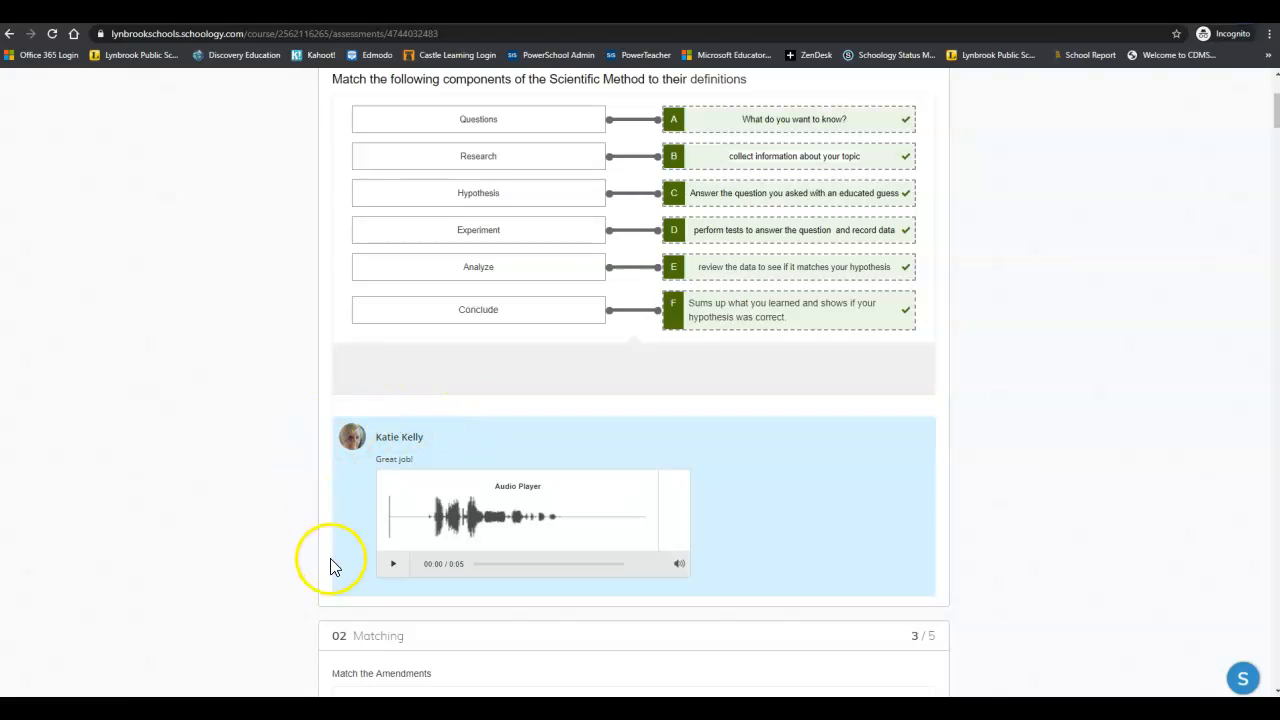
mouse_move(372, 500)
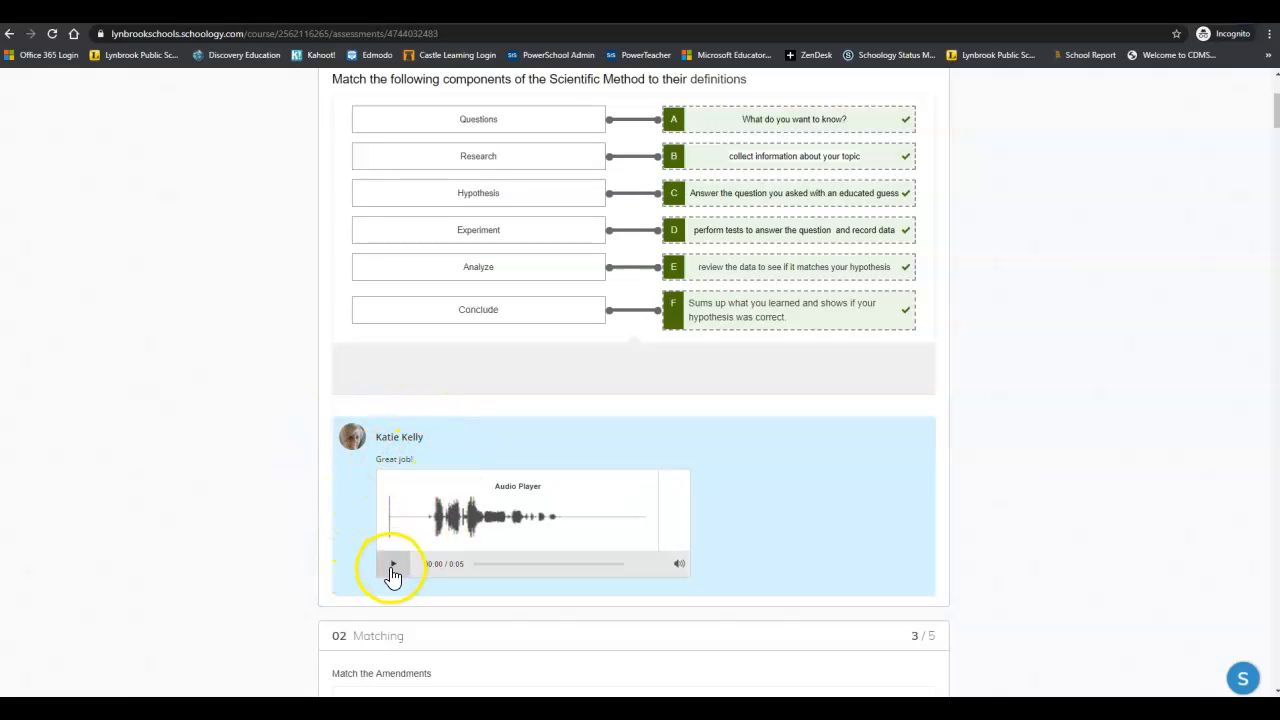
scroll("down", 3)
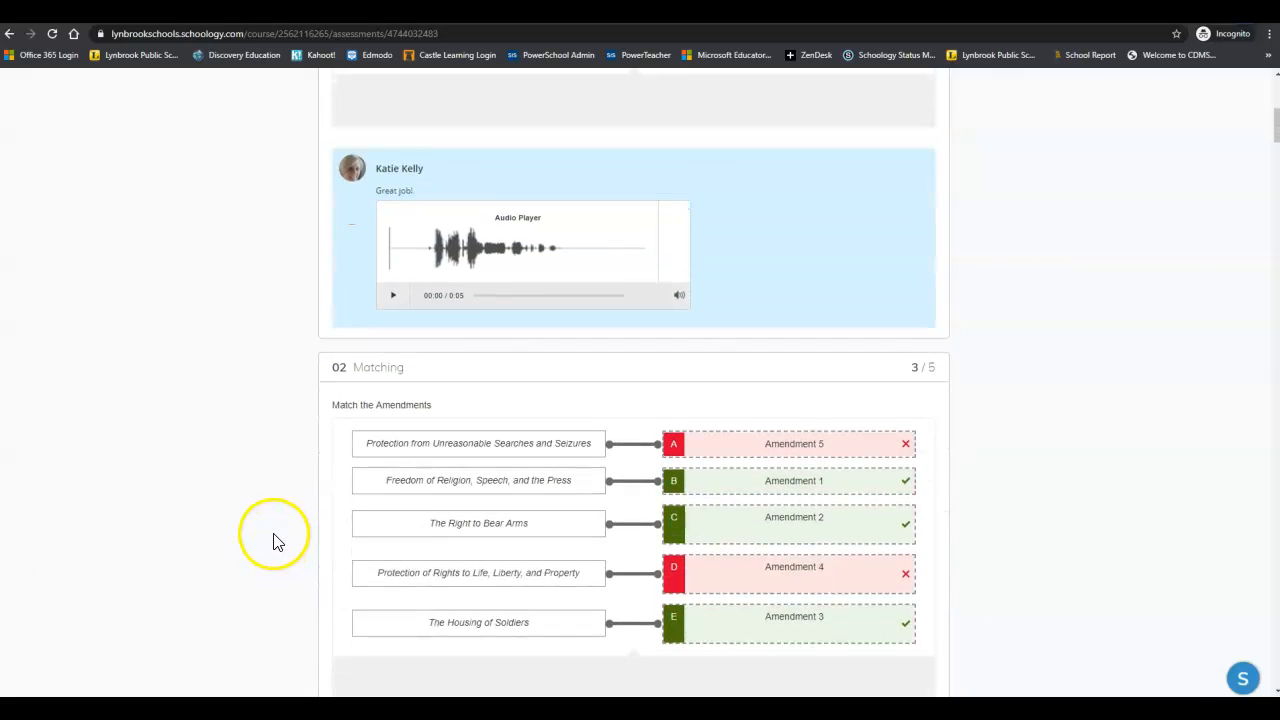
scroll("down", 3)
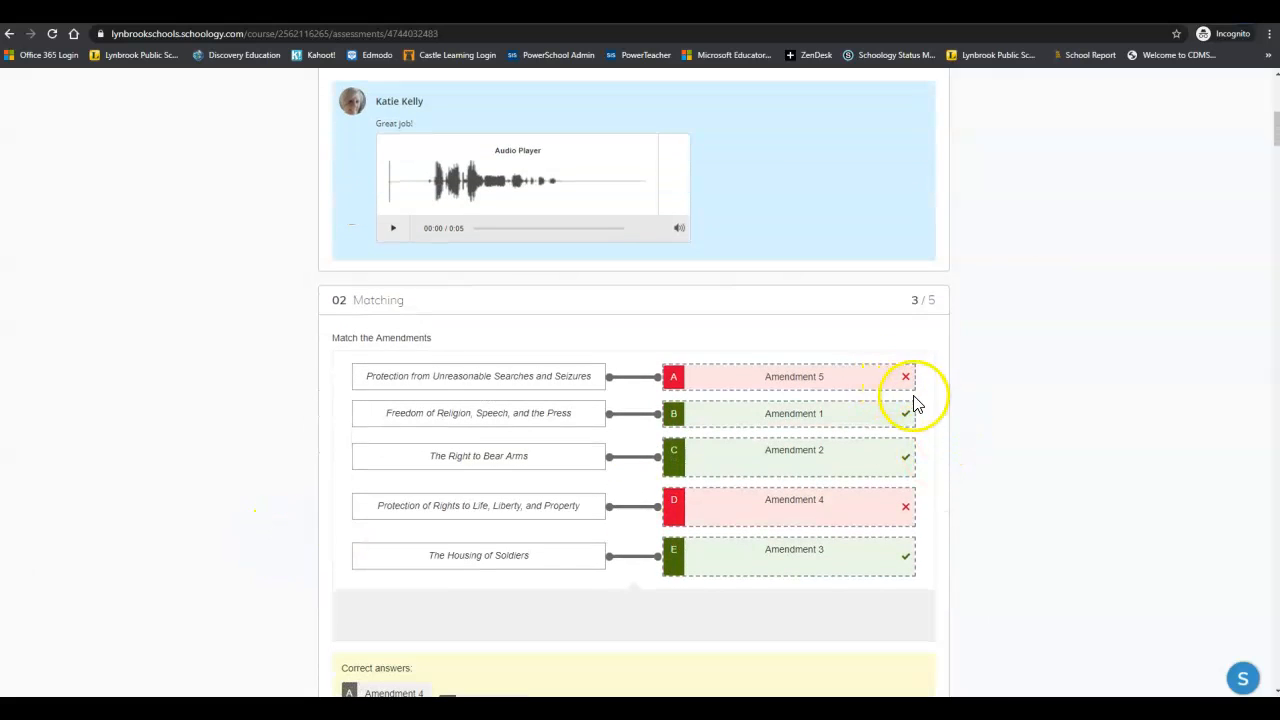
mouse_move(970, 418)
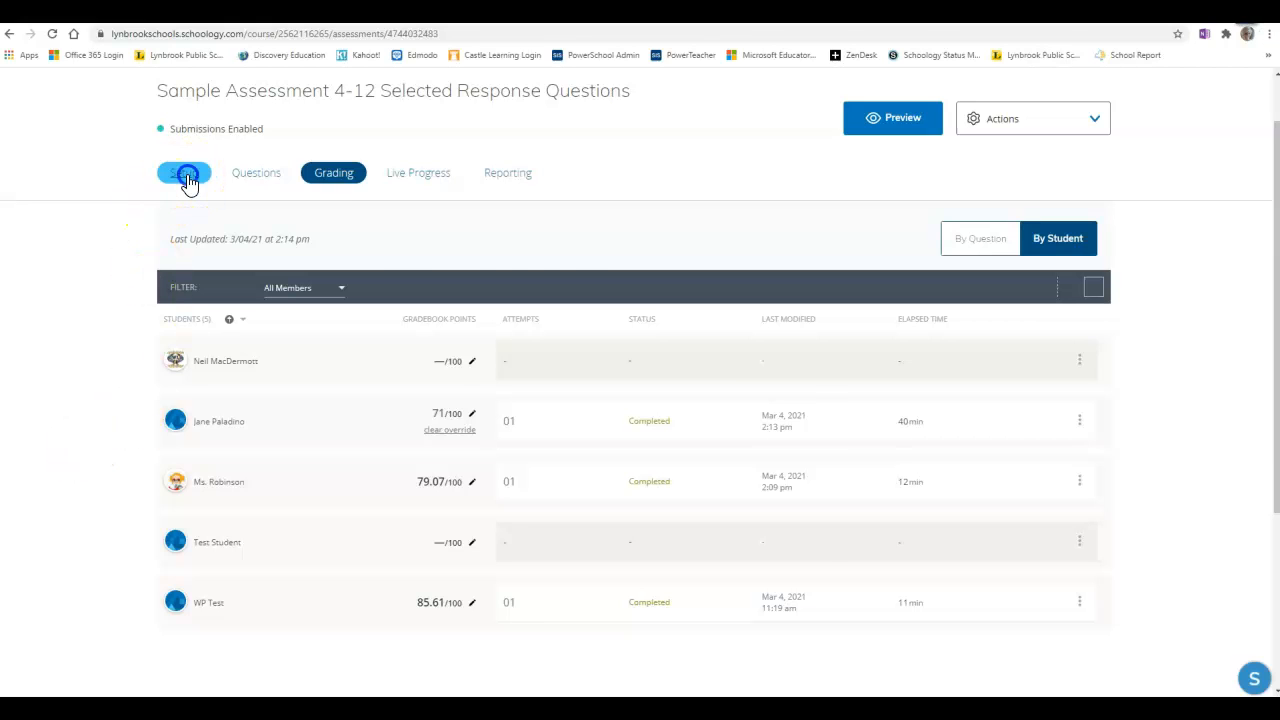
- Back on Setup, show the 'Allow students to view results' choices under Student Settings
left_click(184, 172)
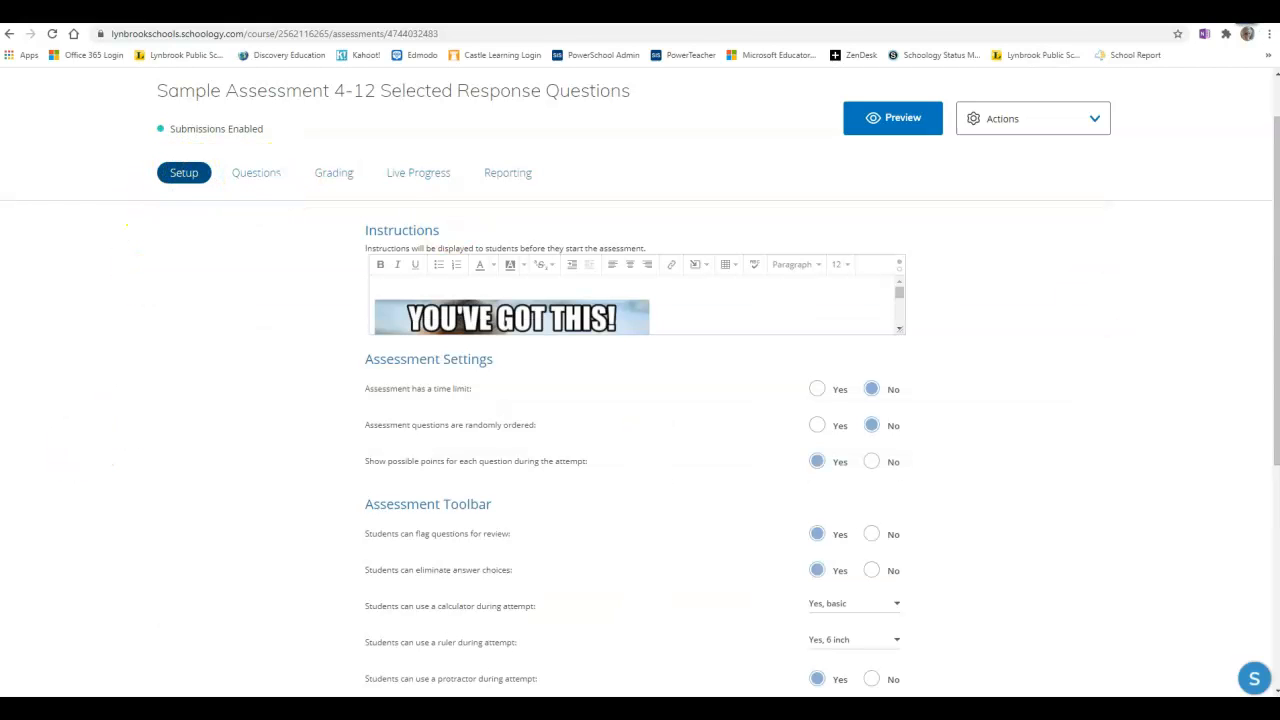
scroll("down", 3)
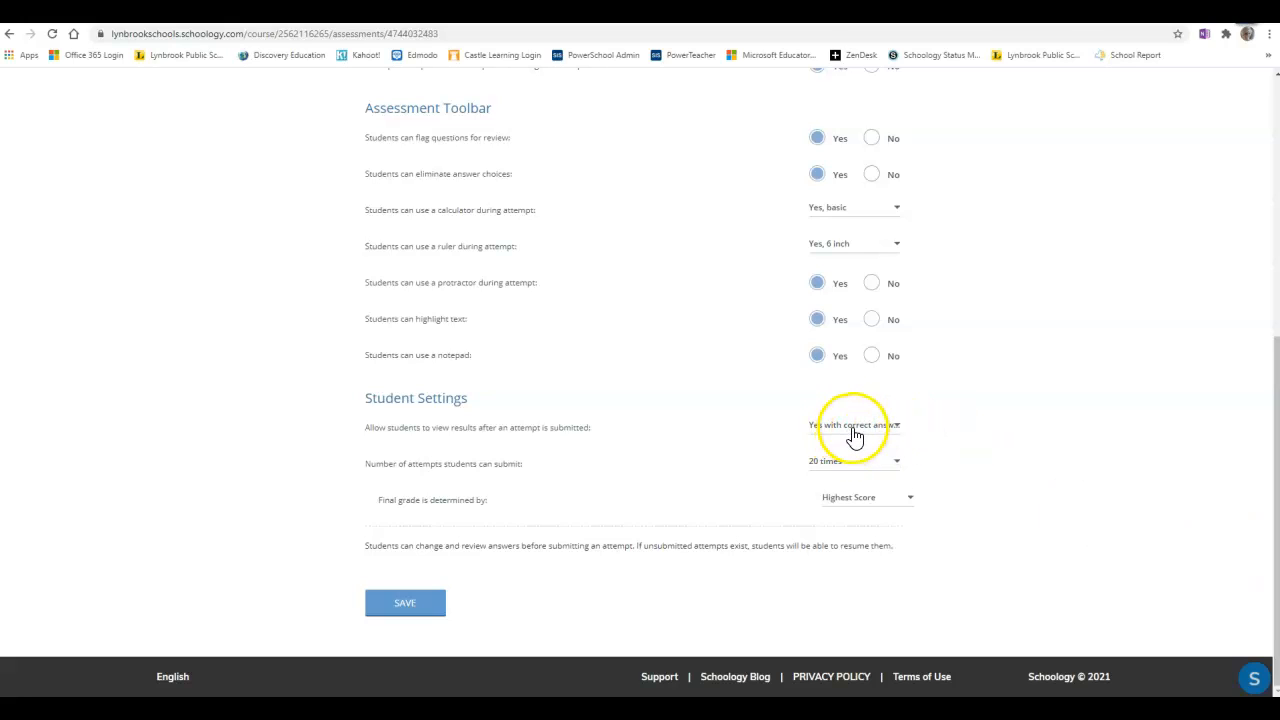
left_click(852, 424)
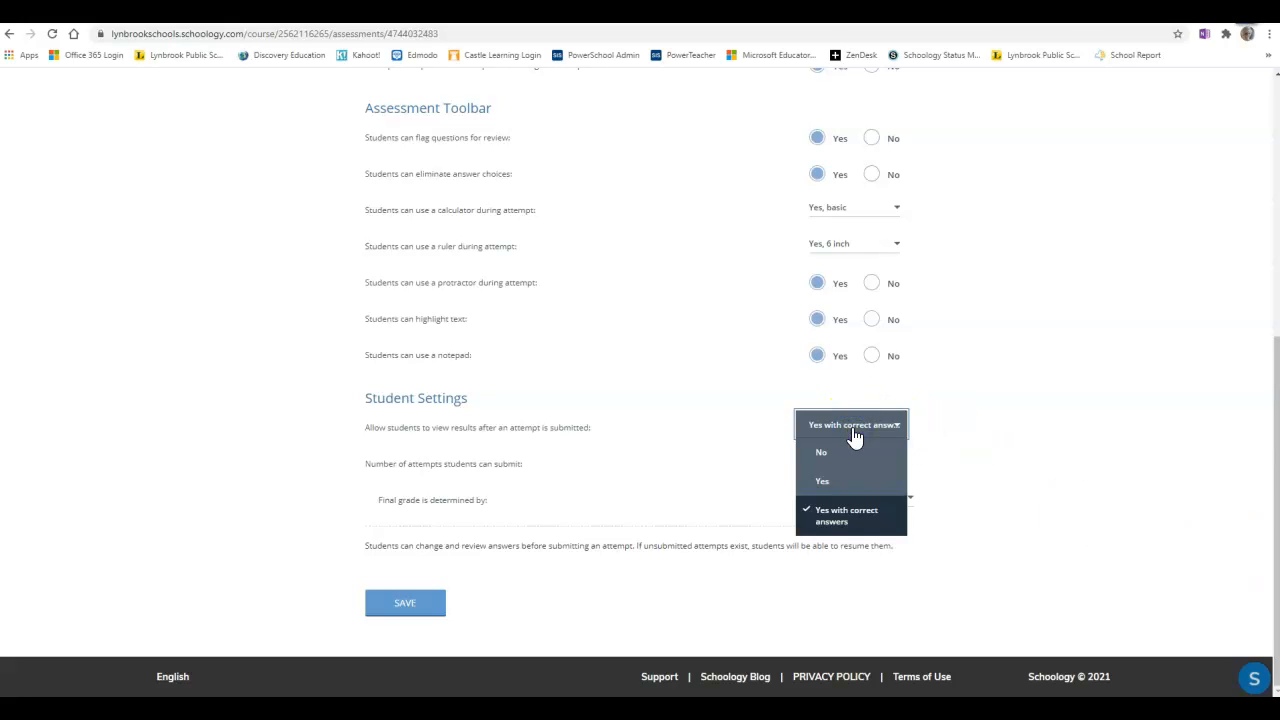